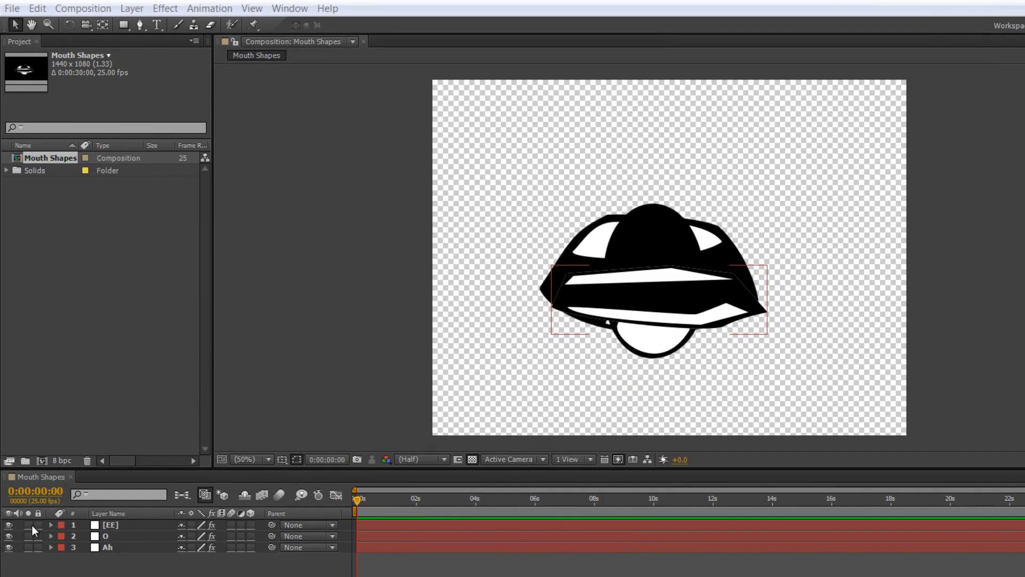
# Solo then re-show the EE shape, and switch the Mouth Shapes time display to frame counts
pyautogui.click(8, 524)
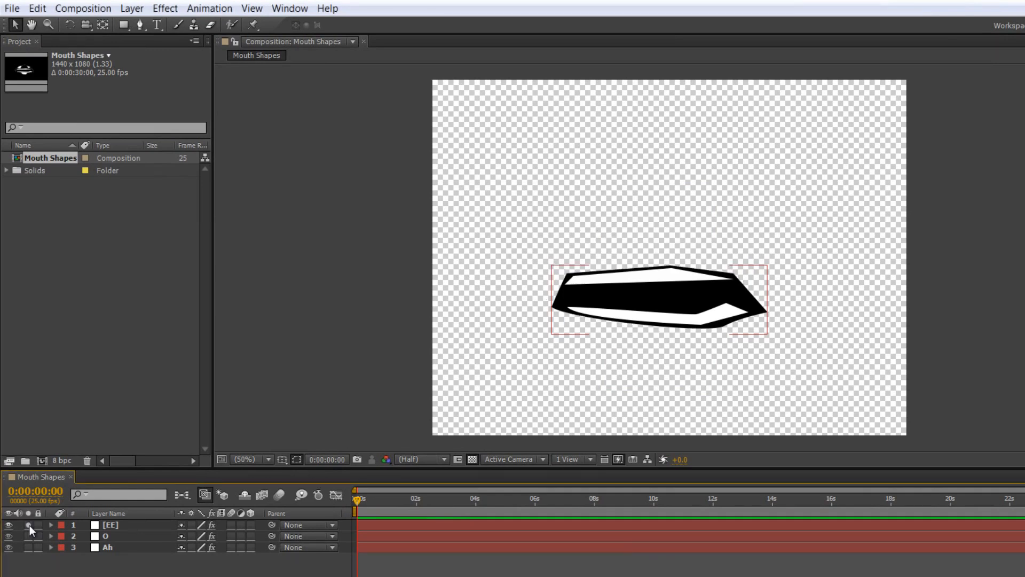
pyautogui.click(9, 547)
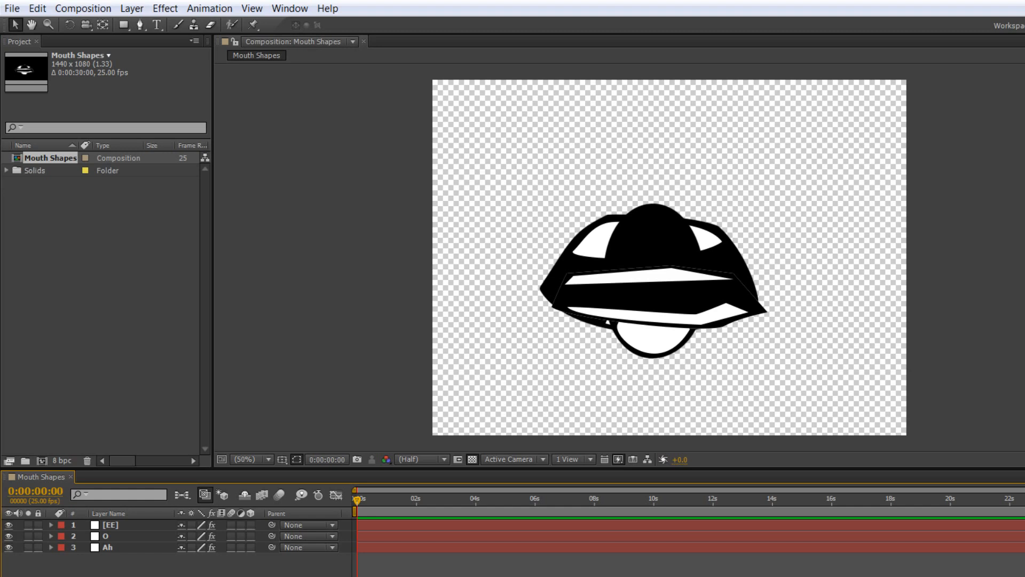
pyautogui.click(660, 250)
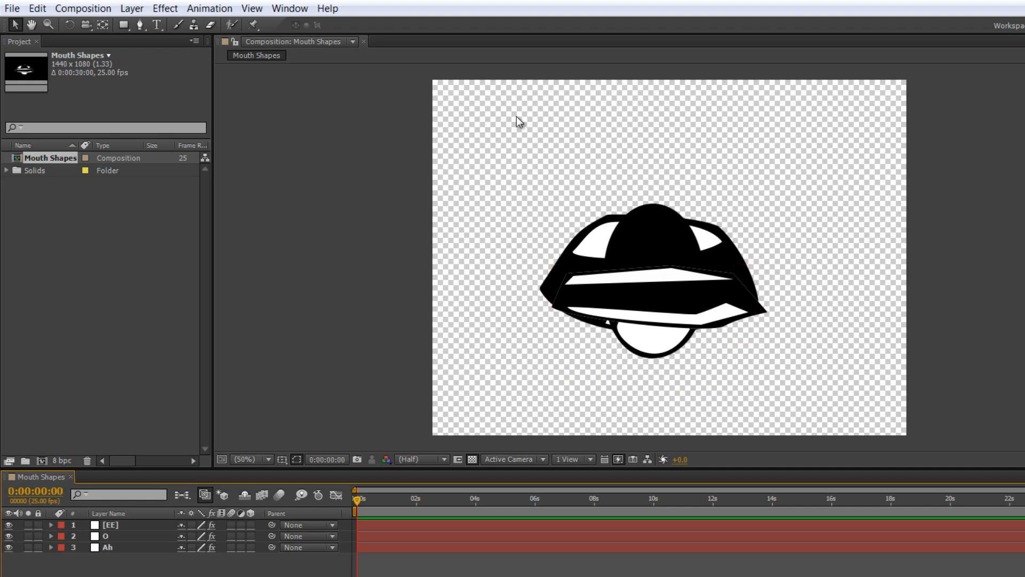
pyautogui.moveTo(726, 127)
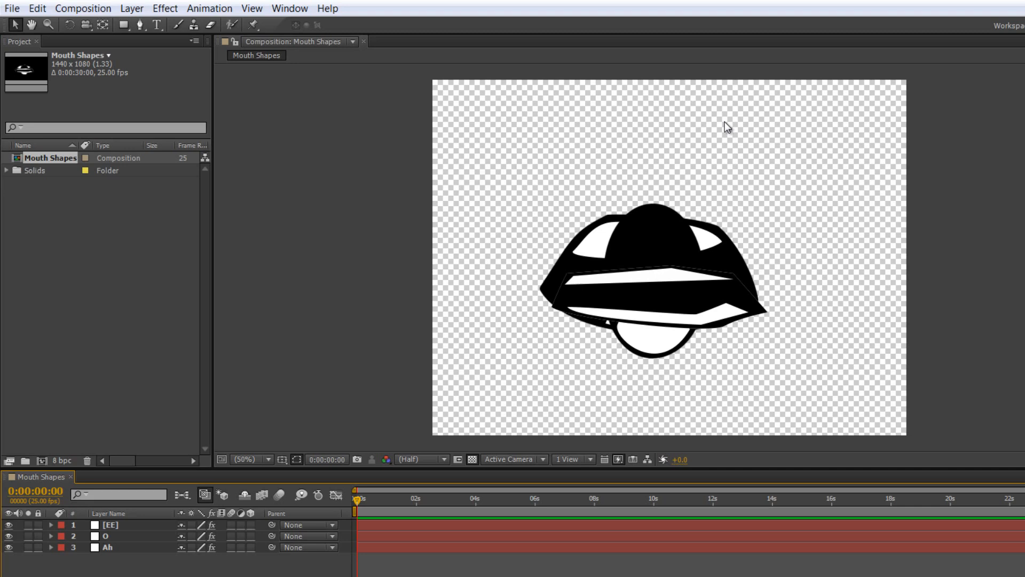
pyautogui.moveTo(683, 157)
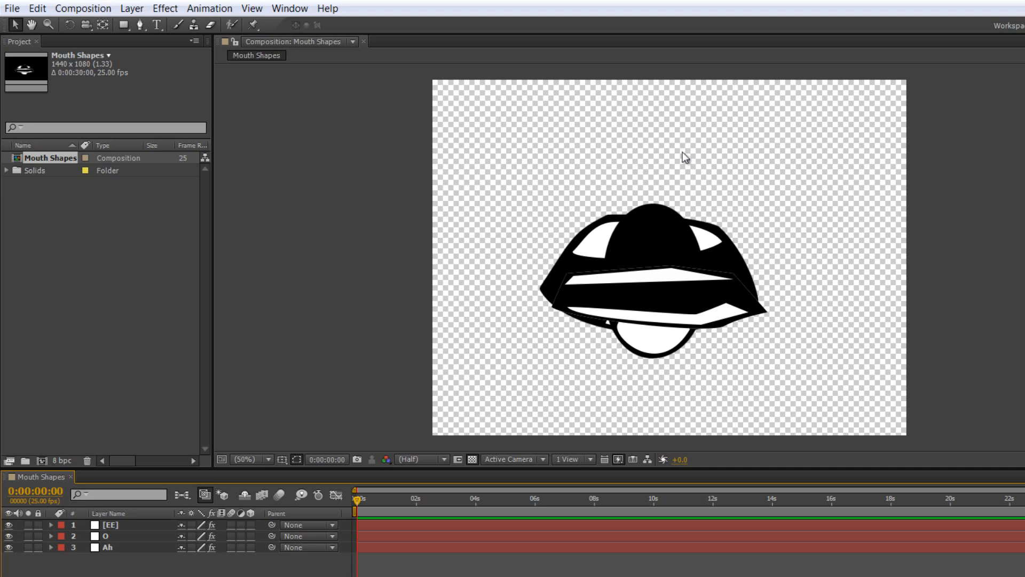
pyautogui.moveTo(833, 281)
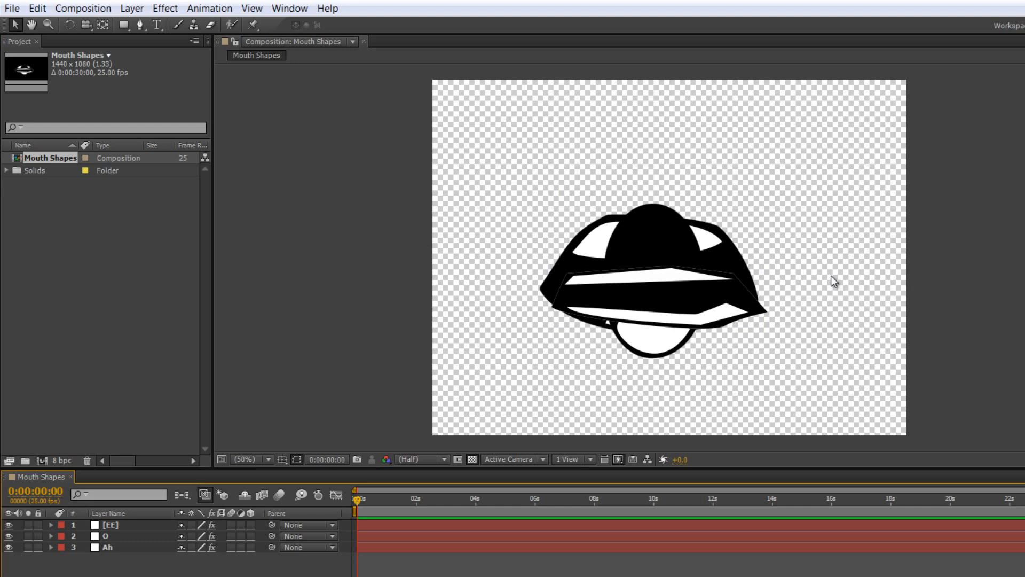
pyautogui.moveTo(764, 364)
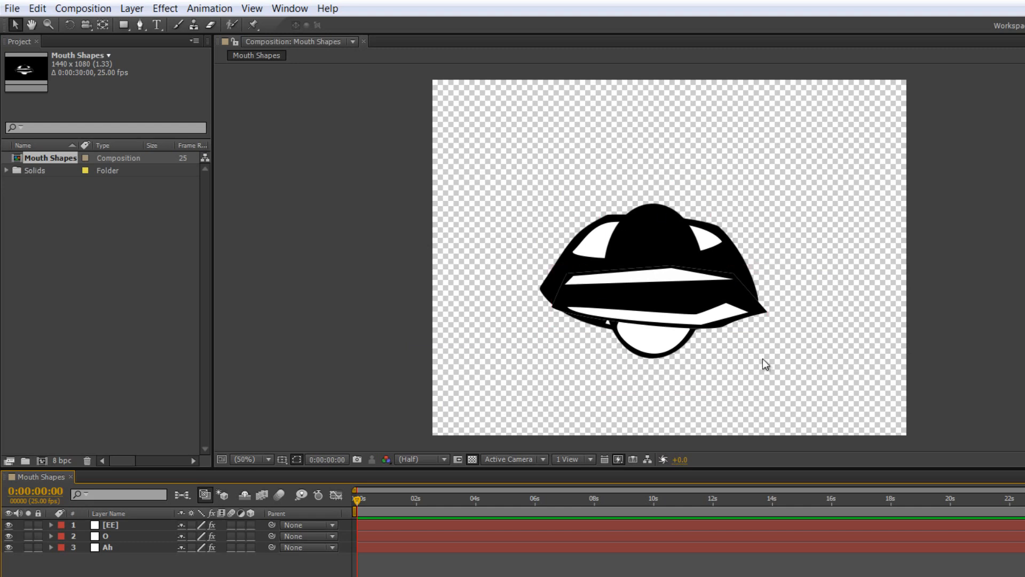
pyautogui.moveTo(798, 363)
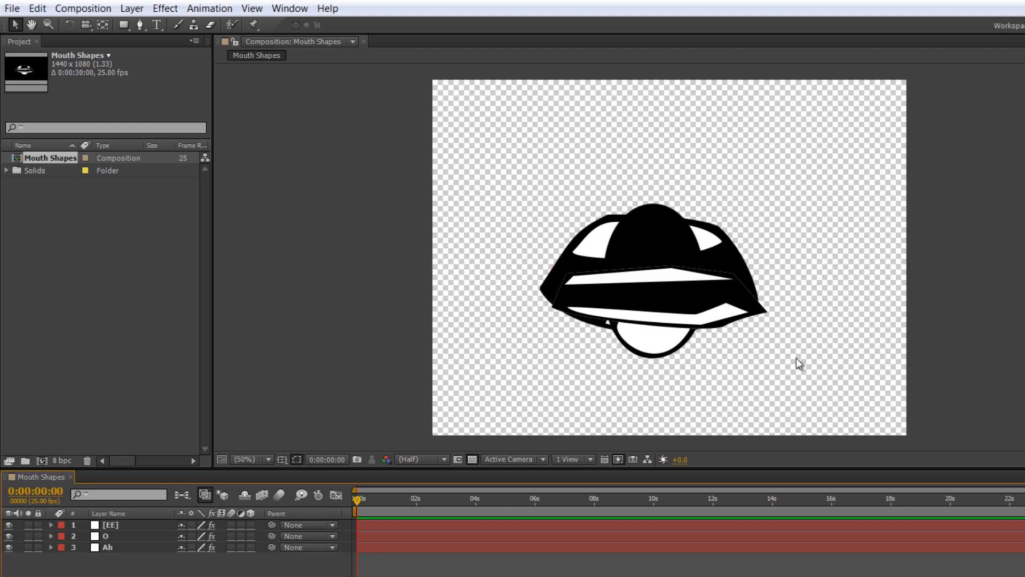
pyautogui.click(104, 535)
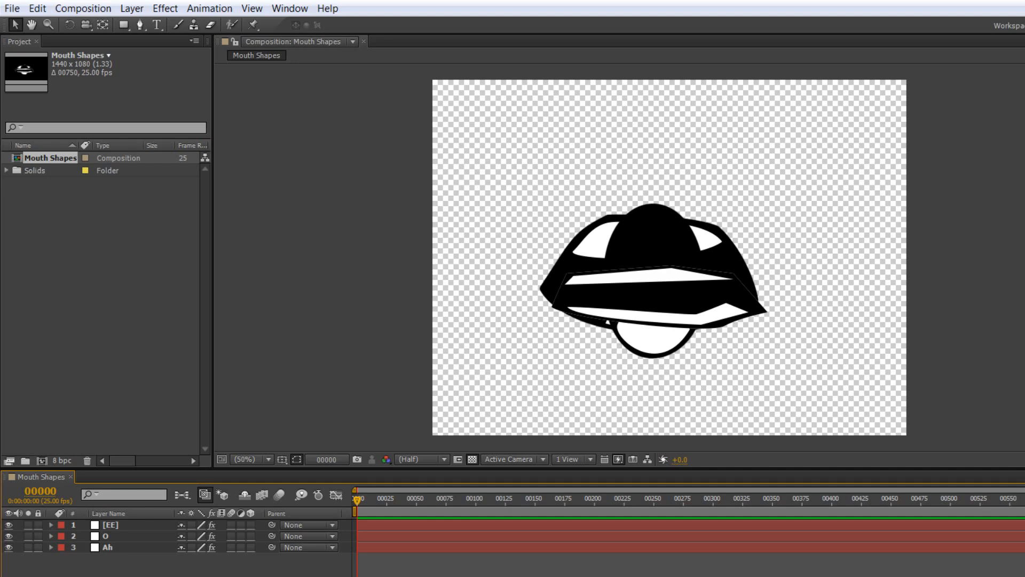
pyautogui.moveTo(105, 571)
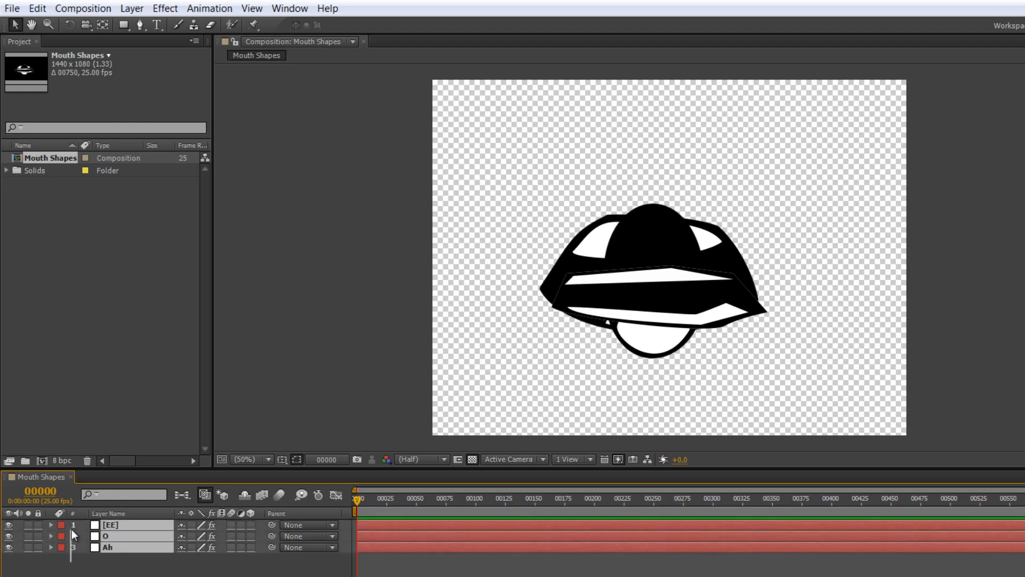
# Pre-compose the three mouth layers into a new 'Shapes Precomp' composition and open it
pyautogui.click(108, 546)
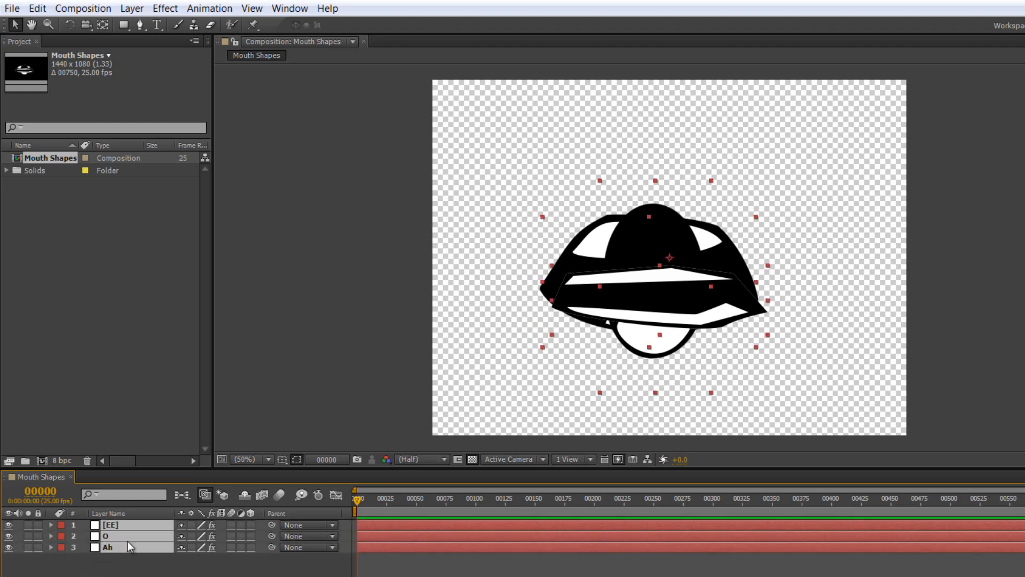
pyautogui.click(130, 7)
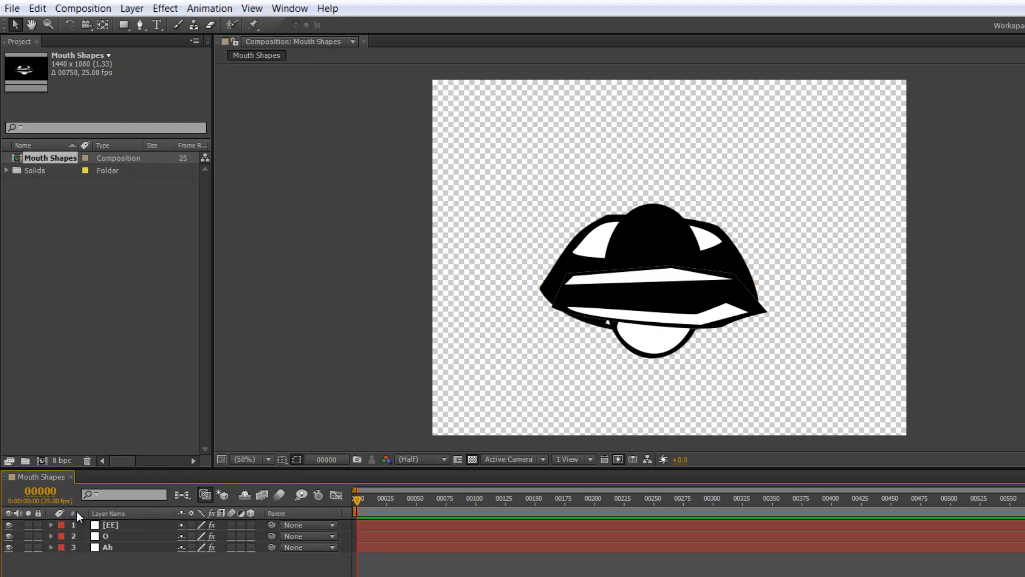
pyautogui.click(132, 8)
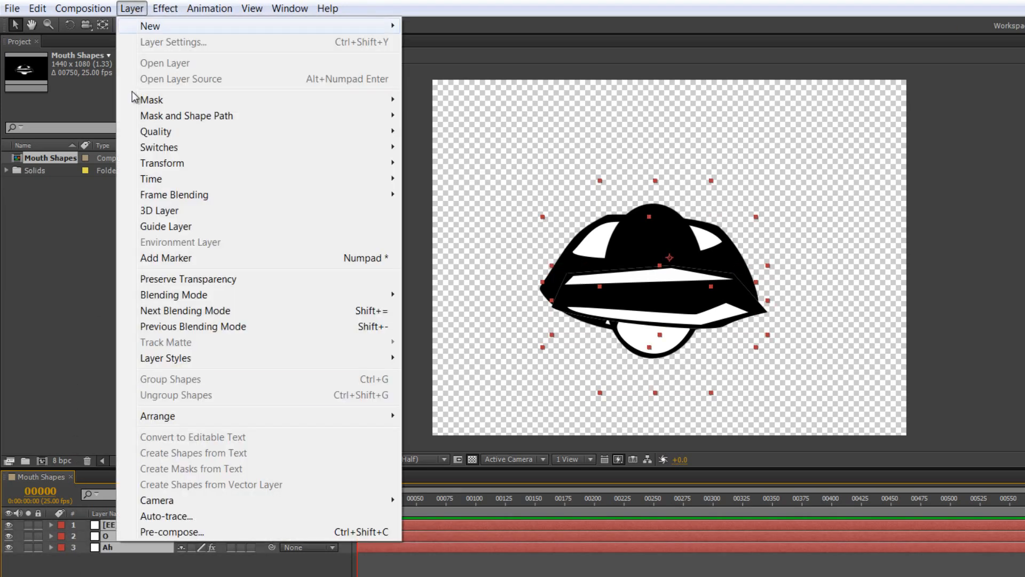
pyautogui.click(171, 531)
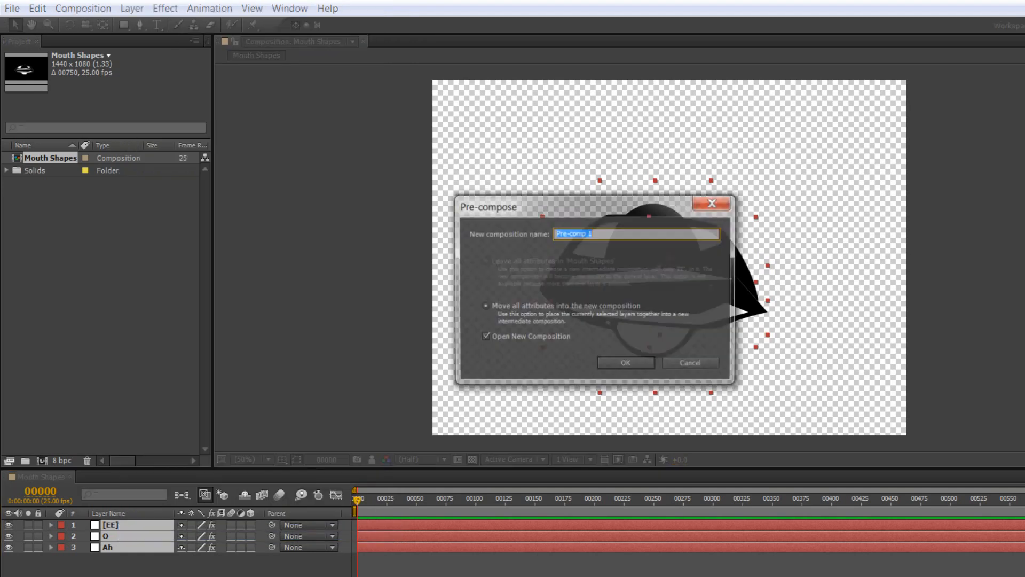
pyautogui.write('Shapes')
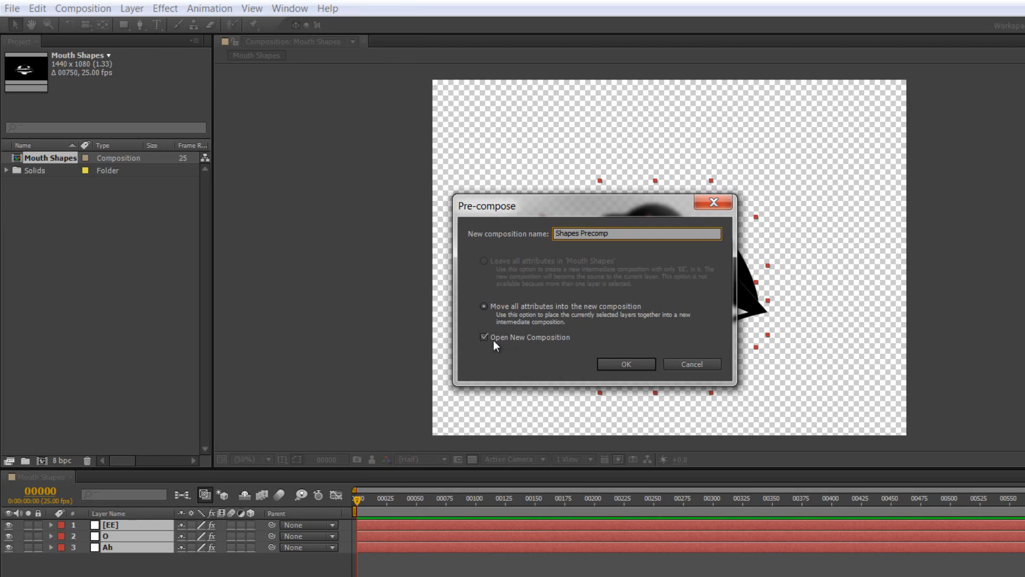
pyautogui.click(625, 365)
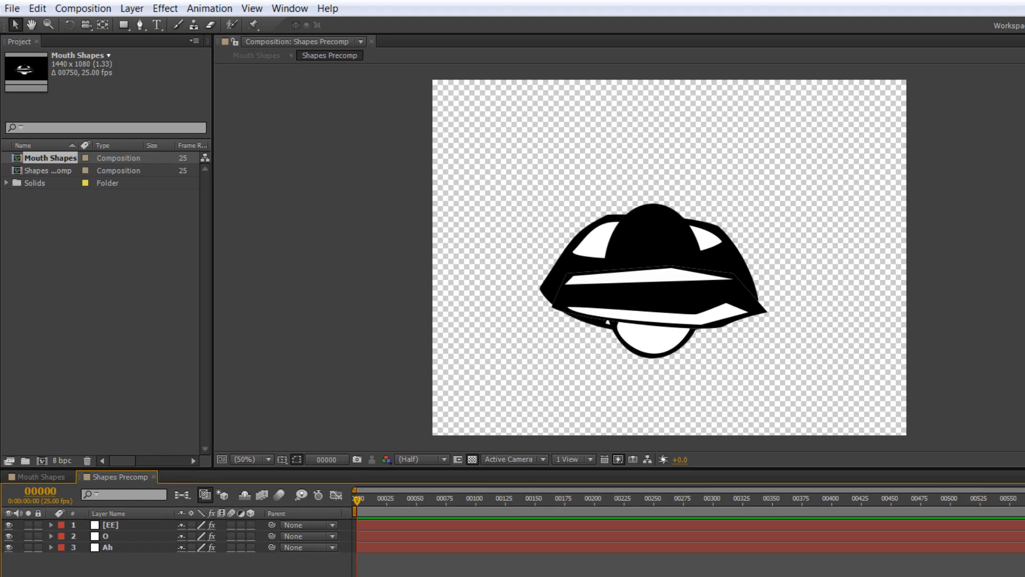
# Select the mouth layers in Shapes Precomp and trim their out points to the first frame with Alt+]
pyautogui.click(107, 547)
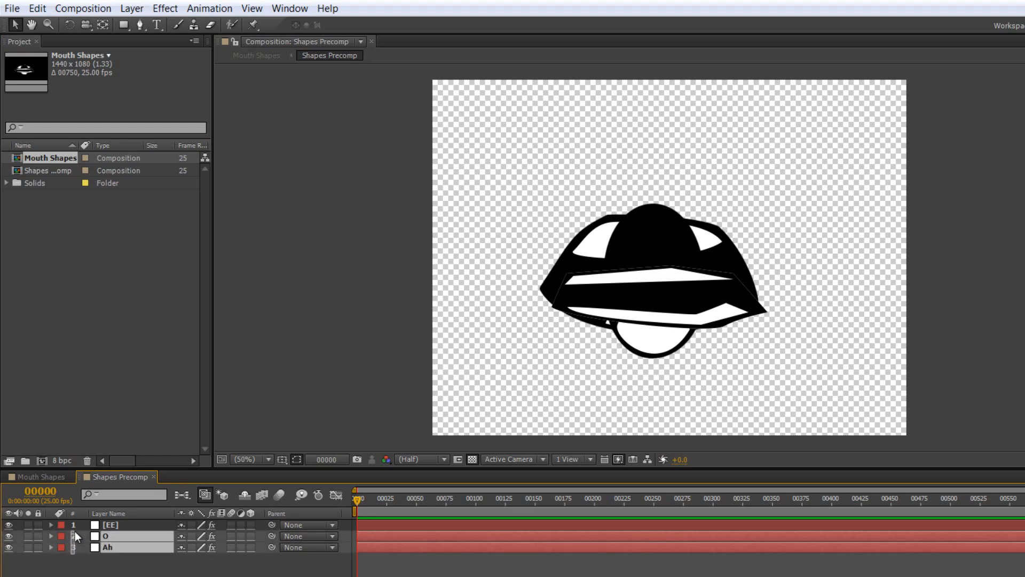
pyautogui.press('alt+]')
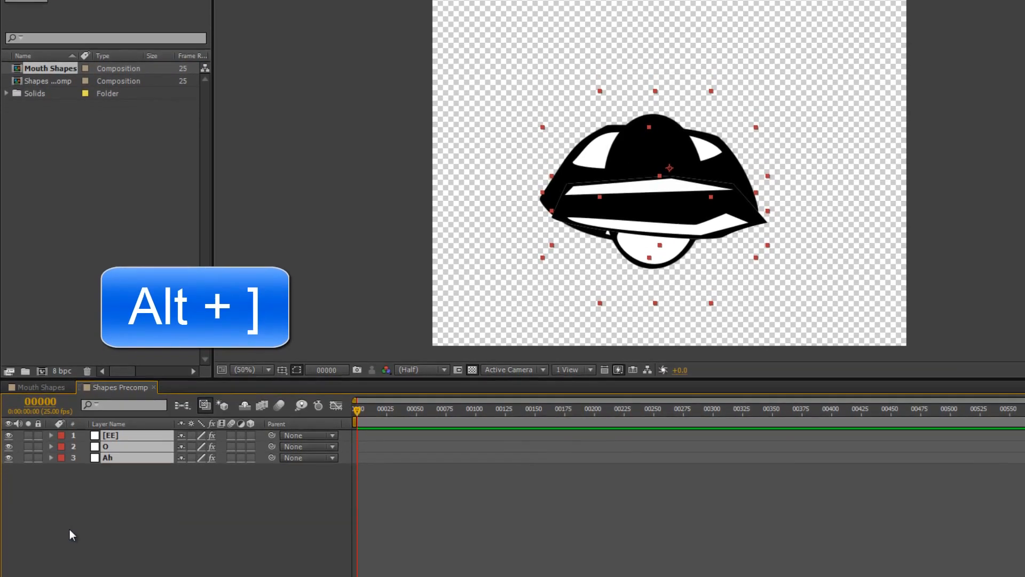
pyautogui.press('alt+]')
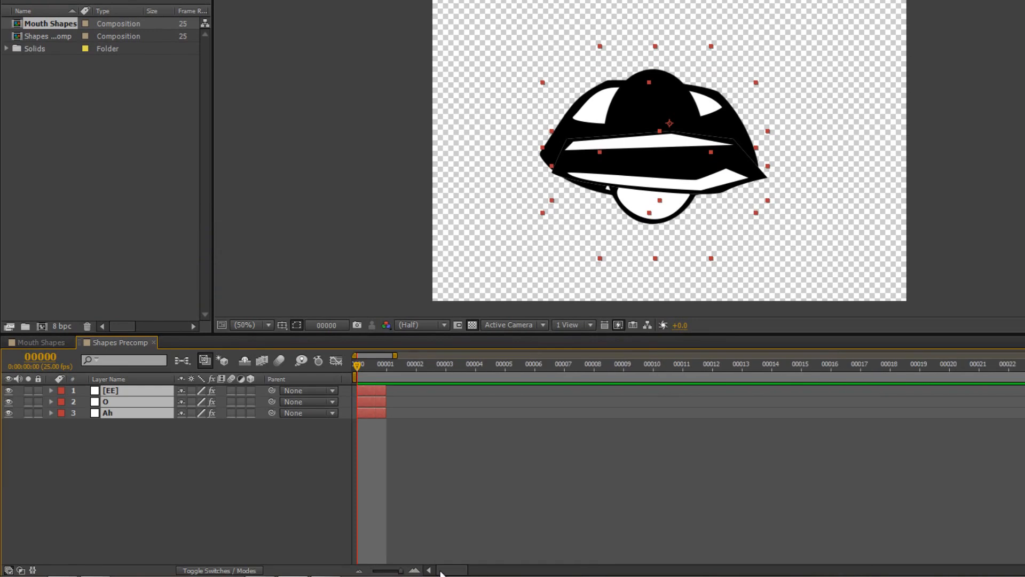
pyautogui.moveTo(392, 451)
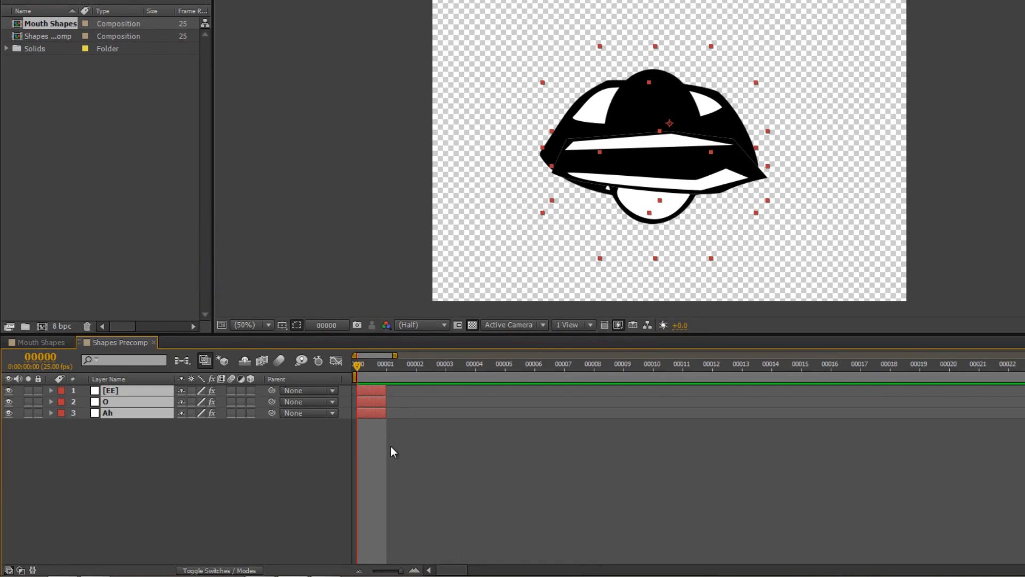
pyautogui.moveTo(391, 459)
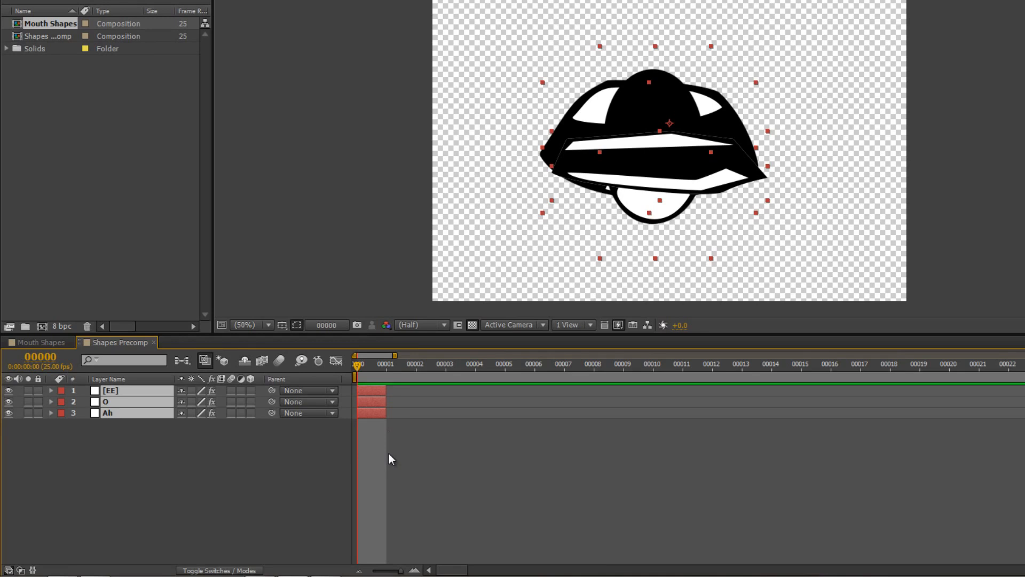
pyautogui.moveTo(124, 503)
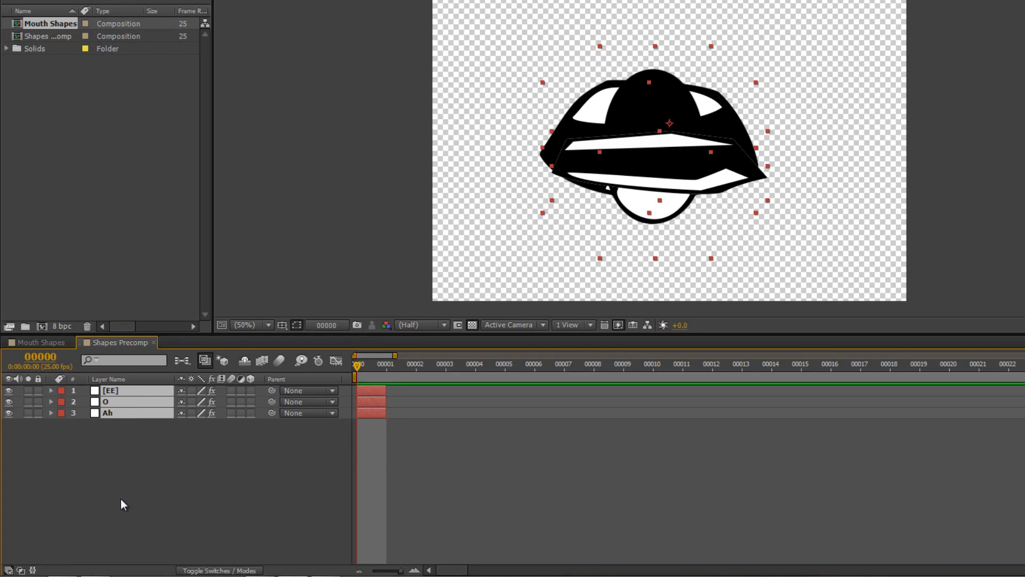
pyautogui.click(144, 436)
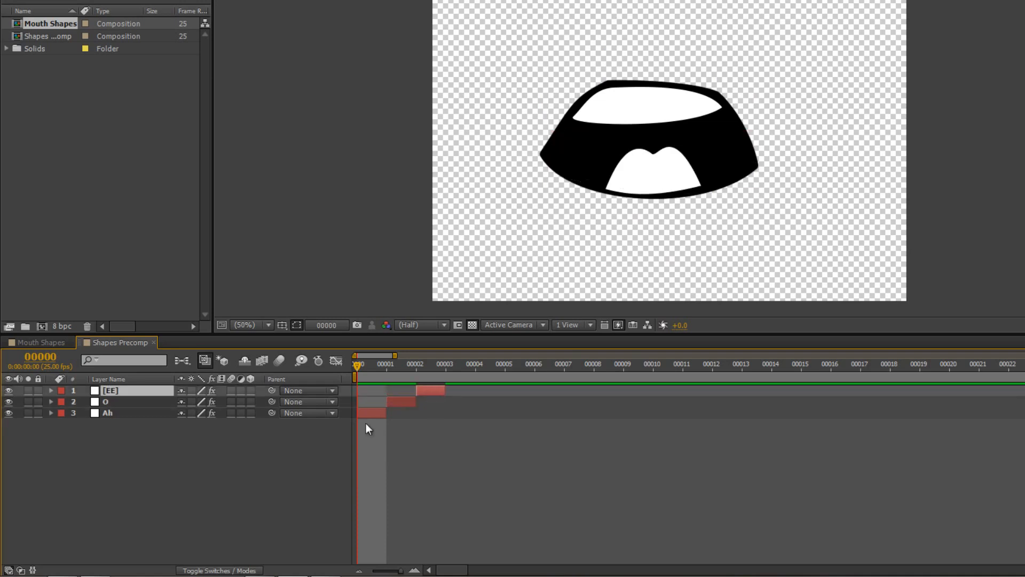
pyautogui.moveTo(444, 401)
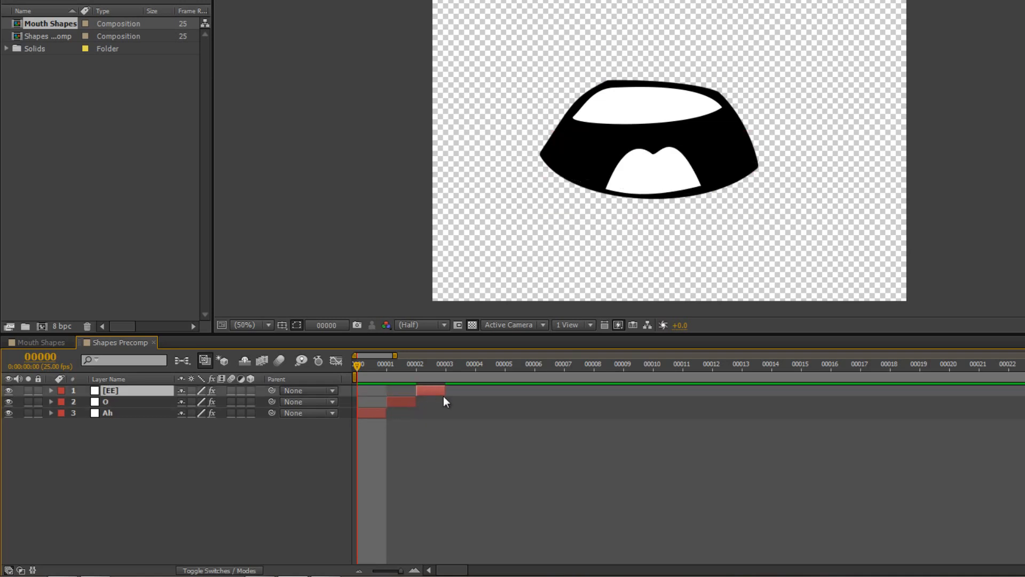
pyautogui.moveTo(450, 399)
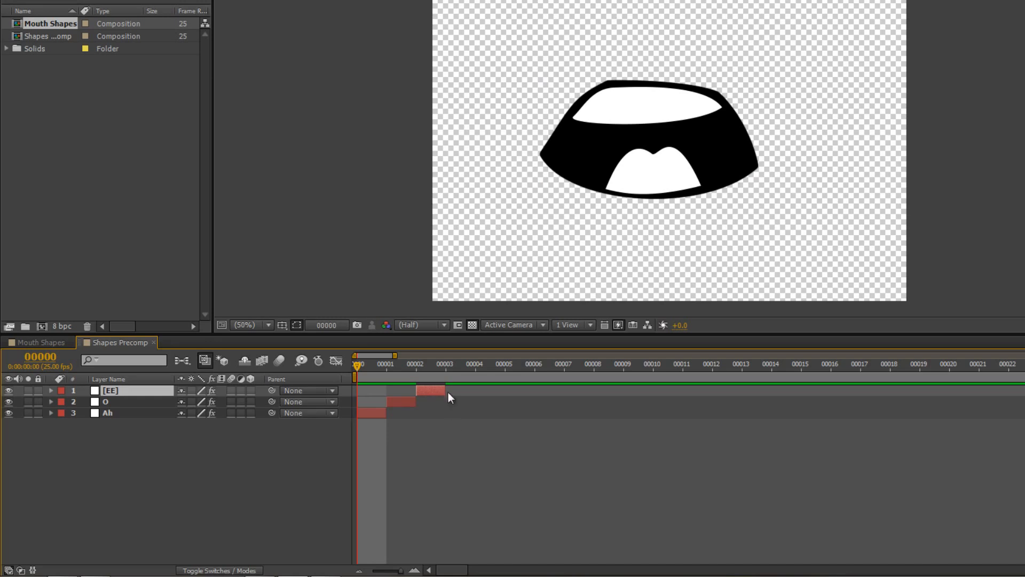
# End the work area at frame 2 and trim Shapes Precomp to the three one-frame shapes
pyautogui.press('n')
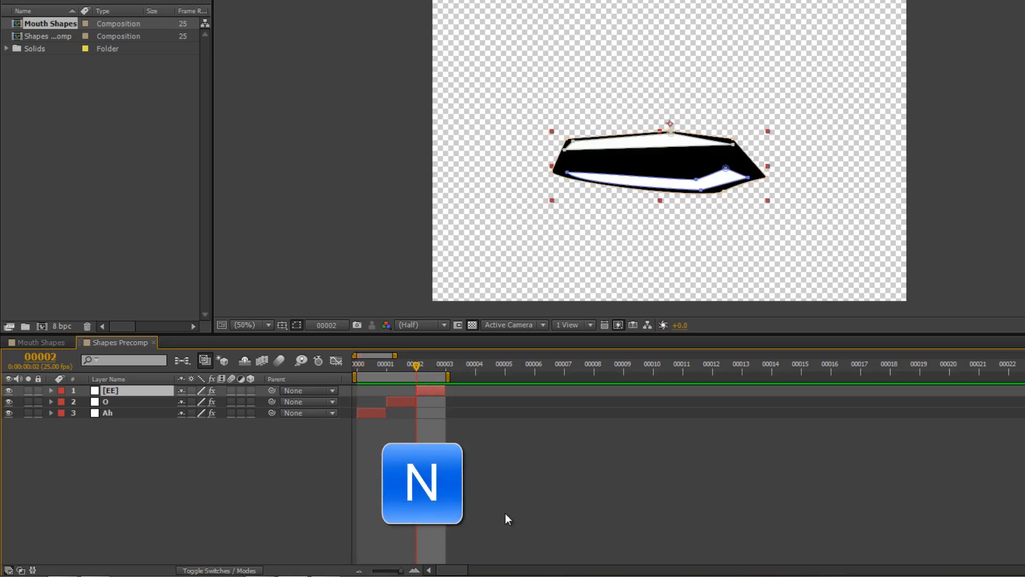
pyautogui.press('n')
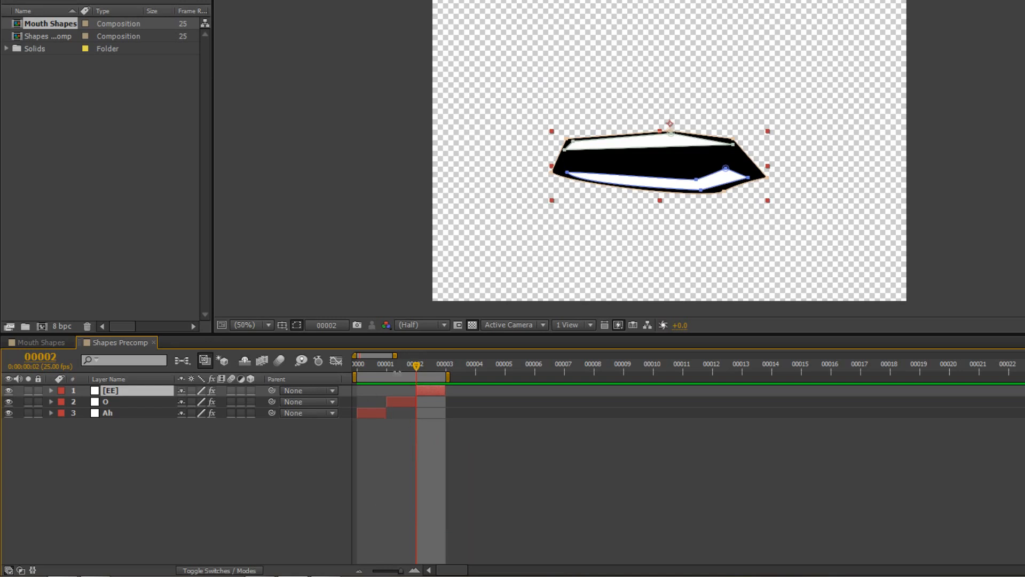
pyautogui.rightClick(398, 379)
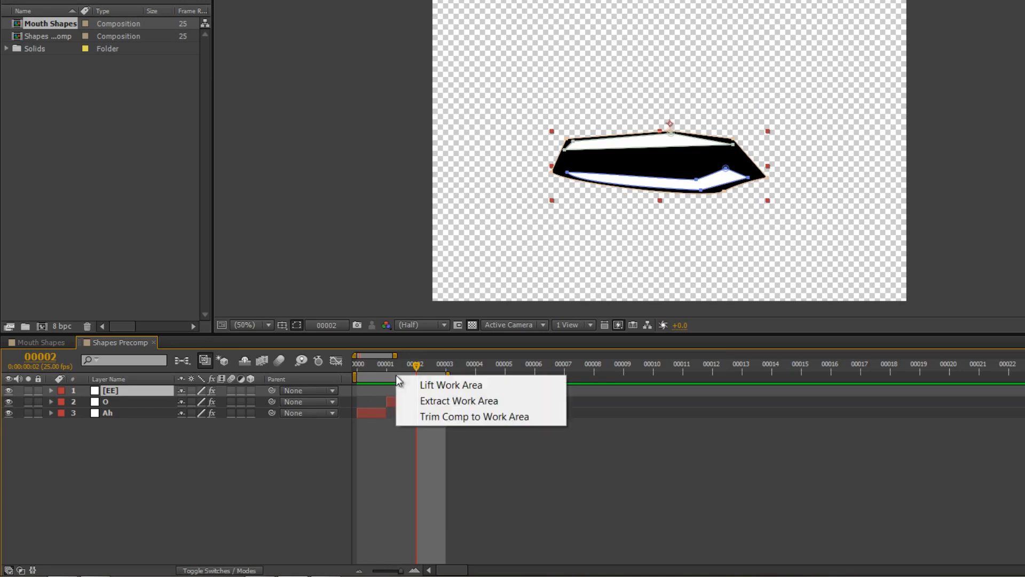
pyautogui.moveTo(425, 416)
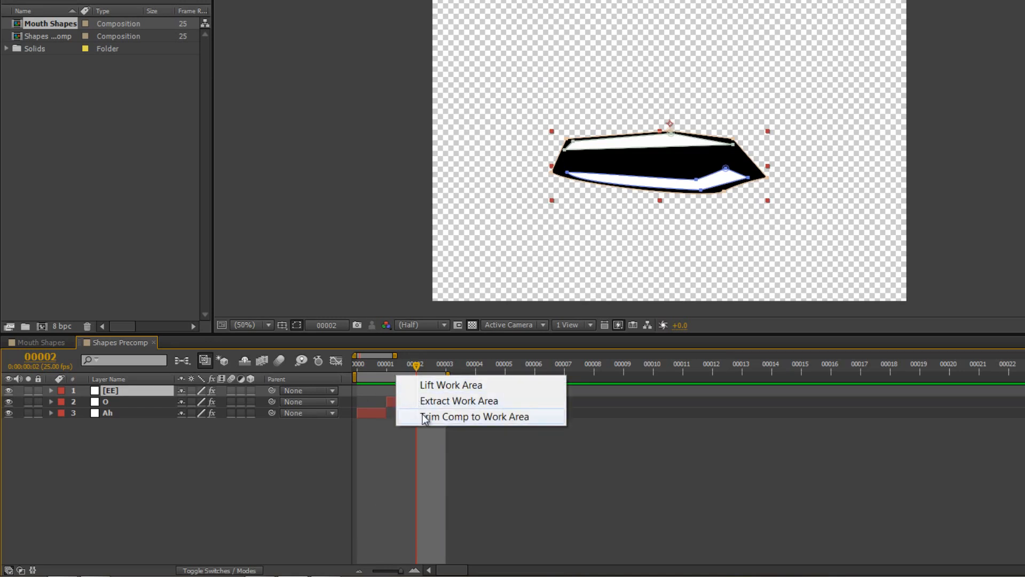
pyautogui.click(473, 417)
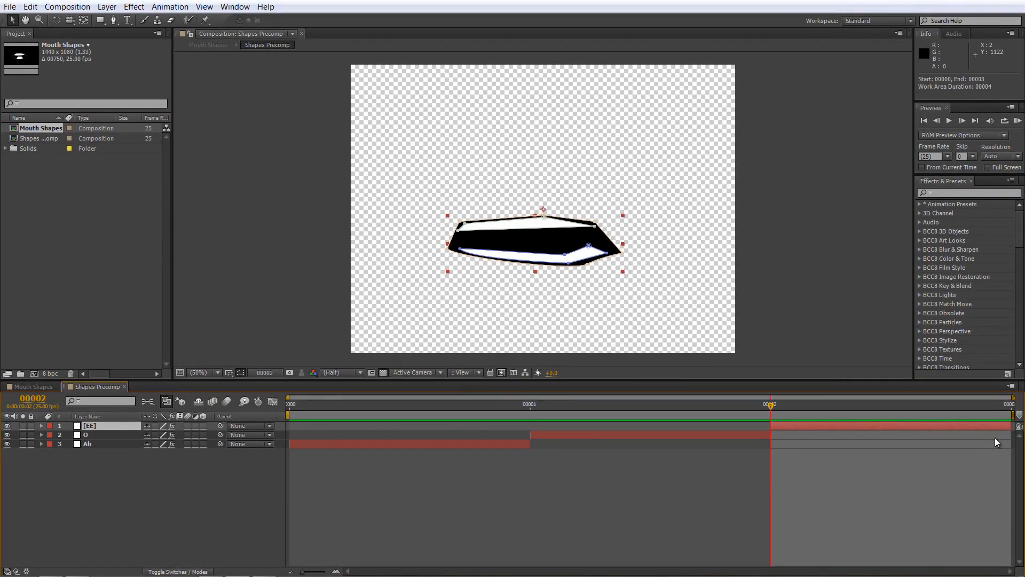
pyautogui.moveTo(953, 498)
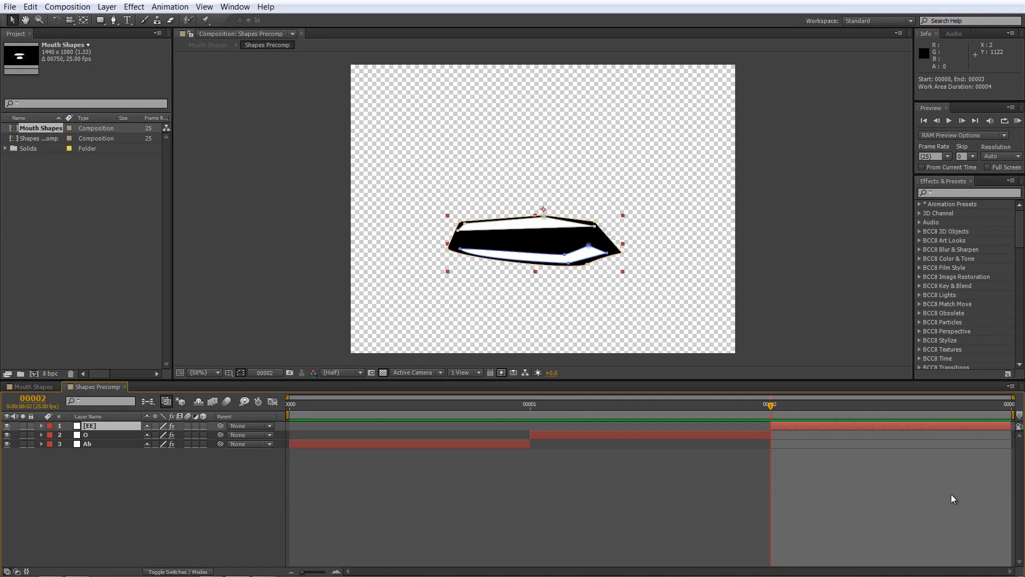
pyautogui.moveTo(363, 487)
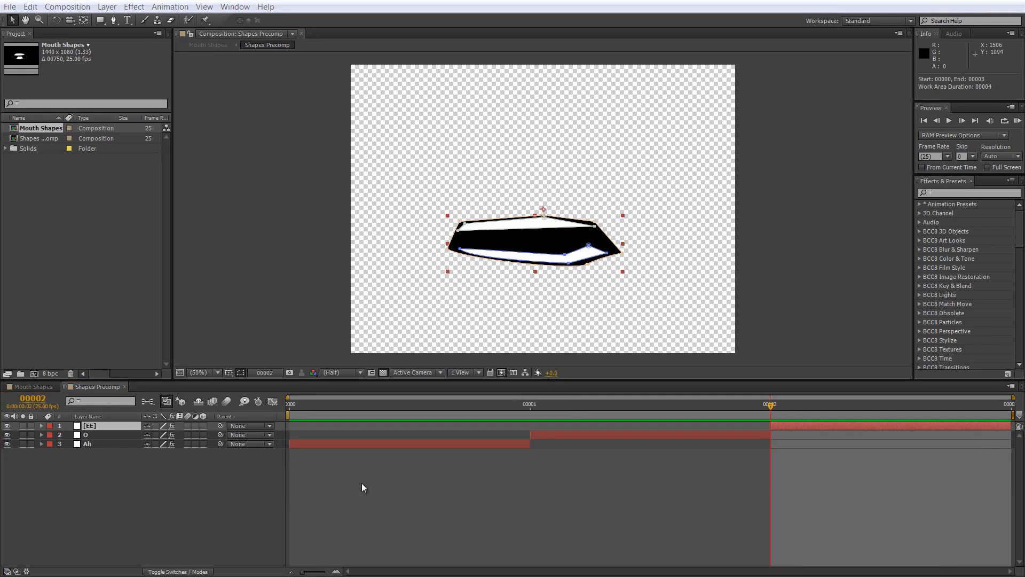
pyautogui.moveTo(887, 490)
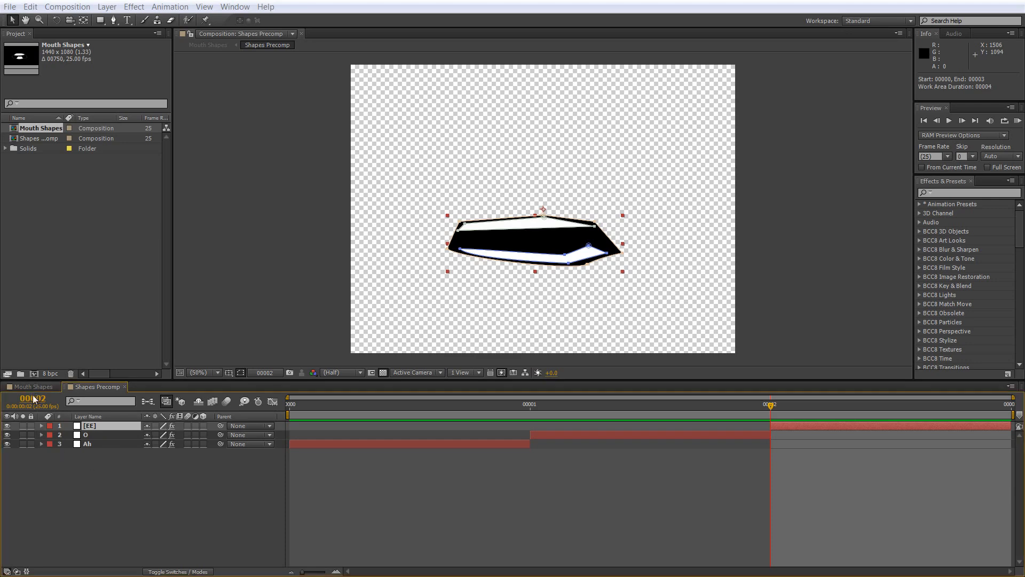
# Back in Mouth Shapes, enable Time Remapping on the Shapes Precomp layer
pyautogui.click(32, 387)
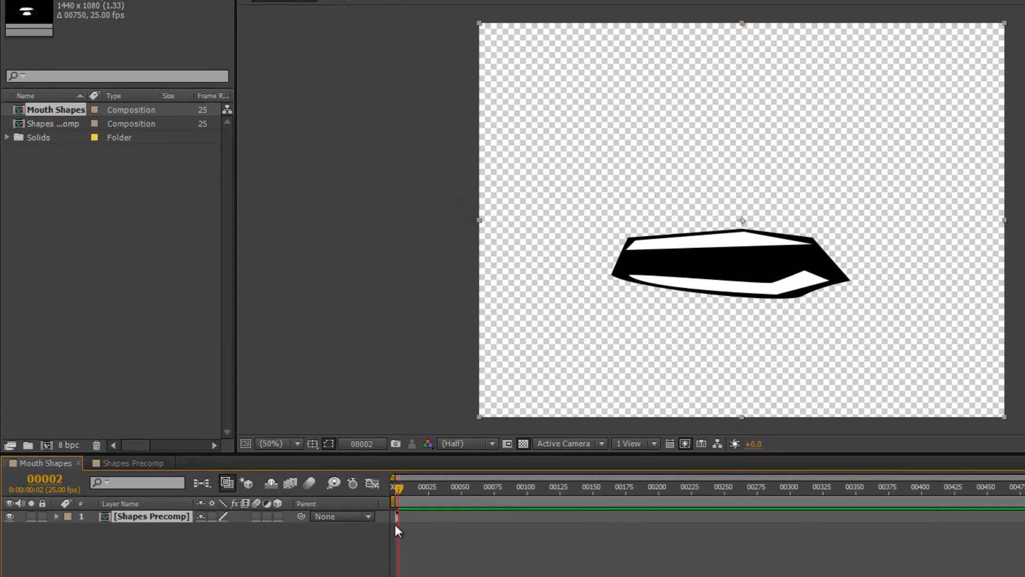
pyautogui.moveTo(170, 534)
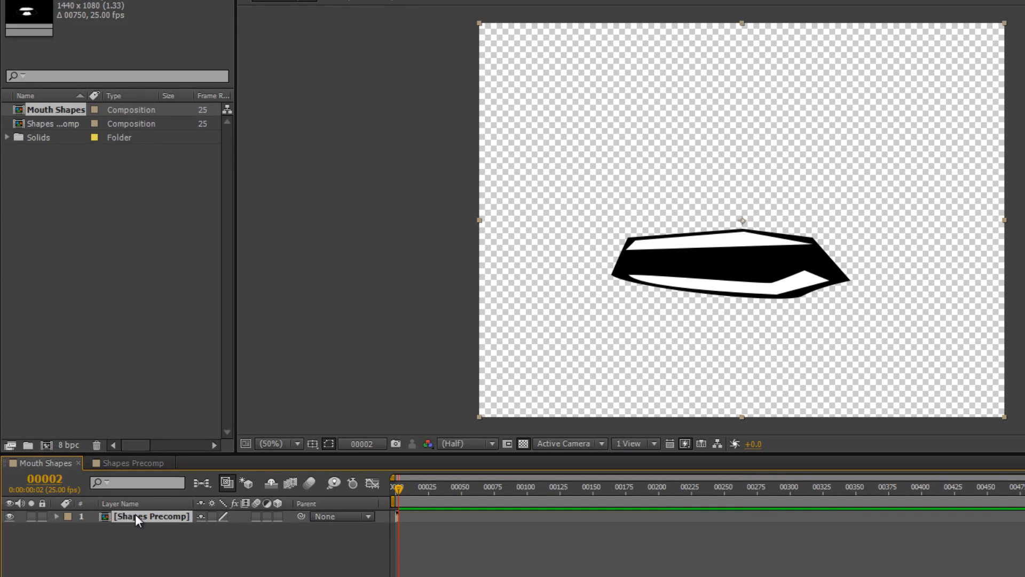
pyautogui.rightClick(154, 515)
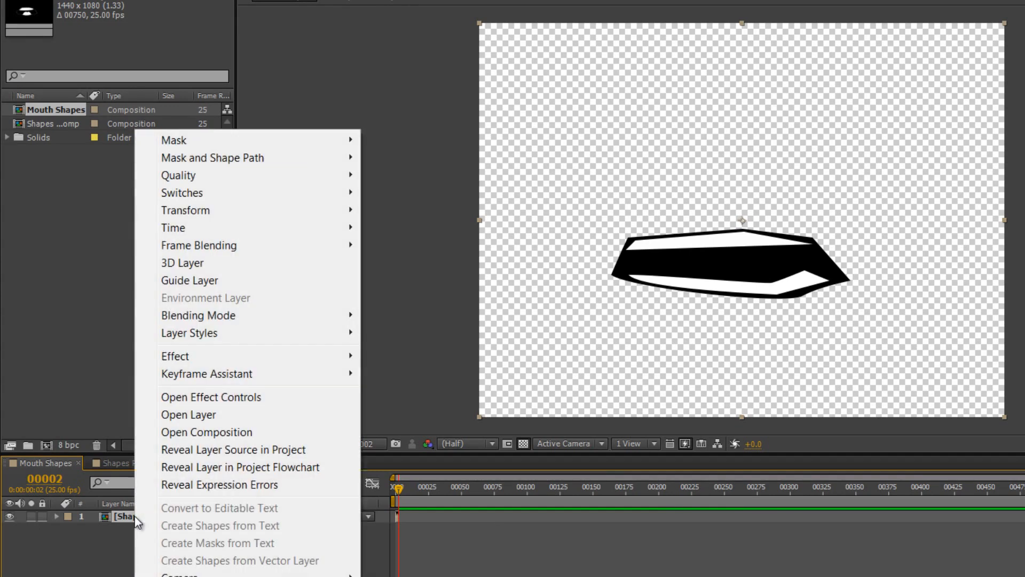
pyautogui.moveTo(185, 227)
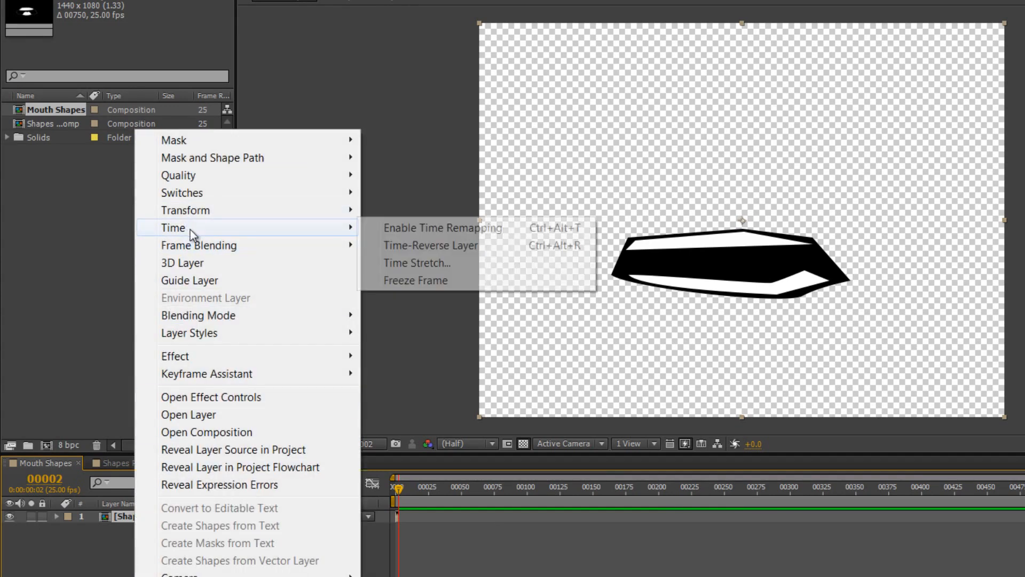
pyautogui.click(442, 227)
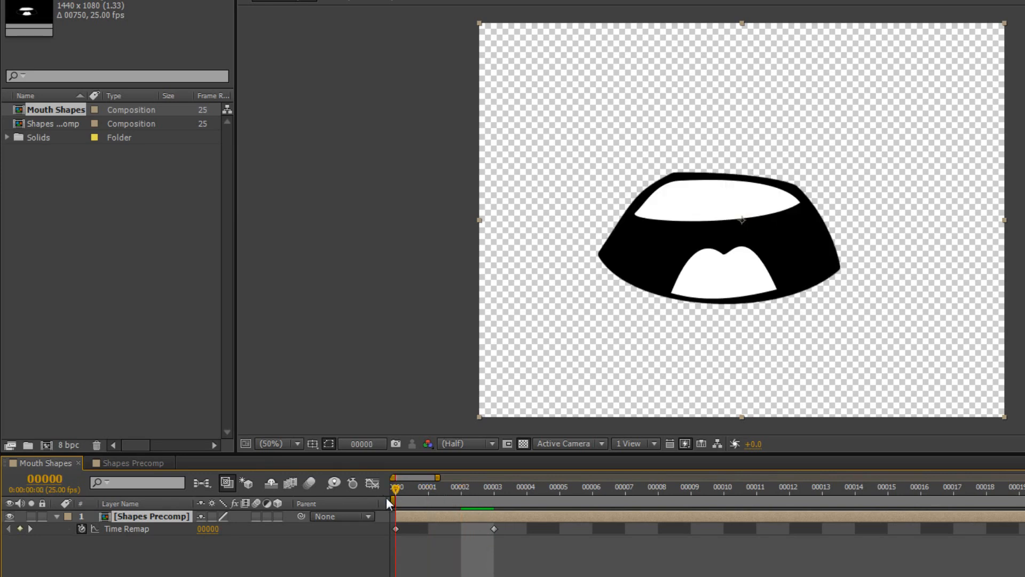
pyautogui.moveTo(404, 503)
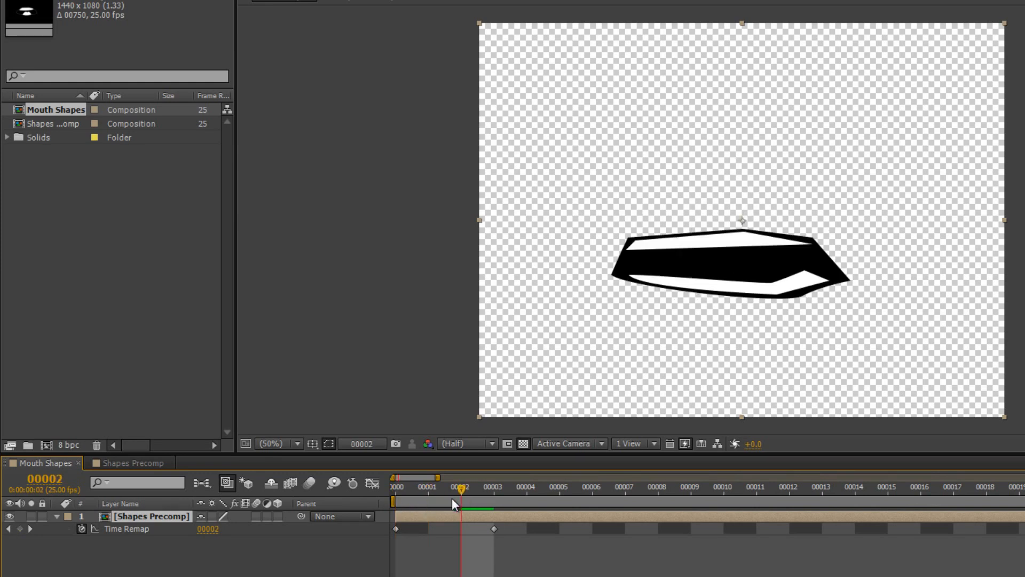
# Preview the remapped mouth shapes at frames 1 and 3, then return to frame 0
pyautogui.click(428, 487)
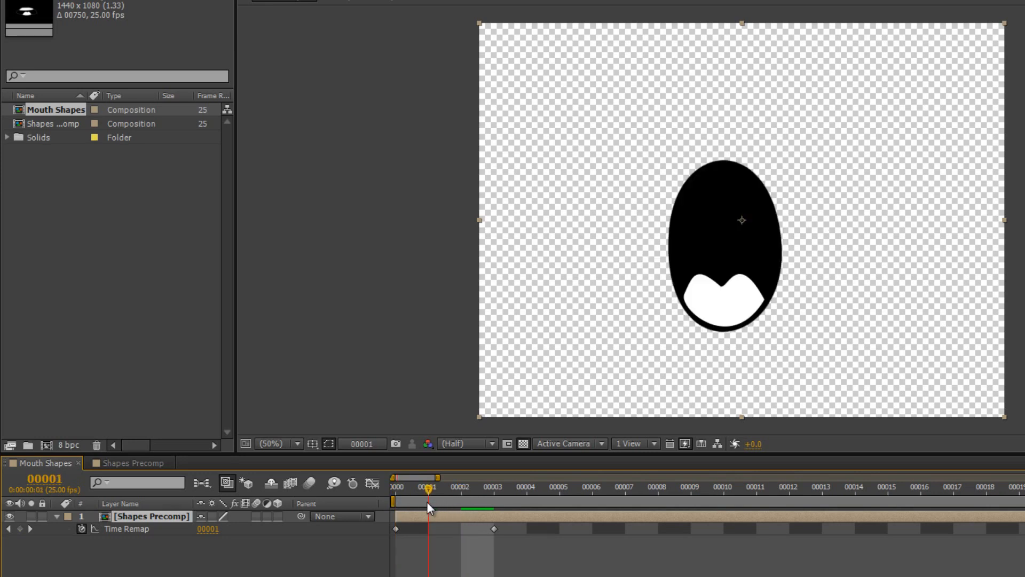
pyautogui.click(503, 487)
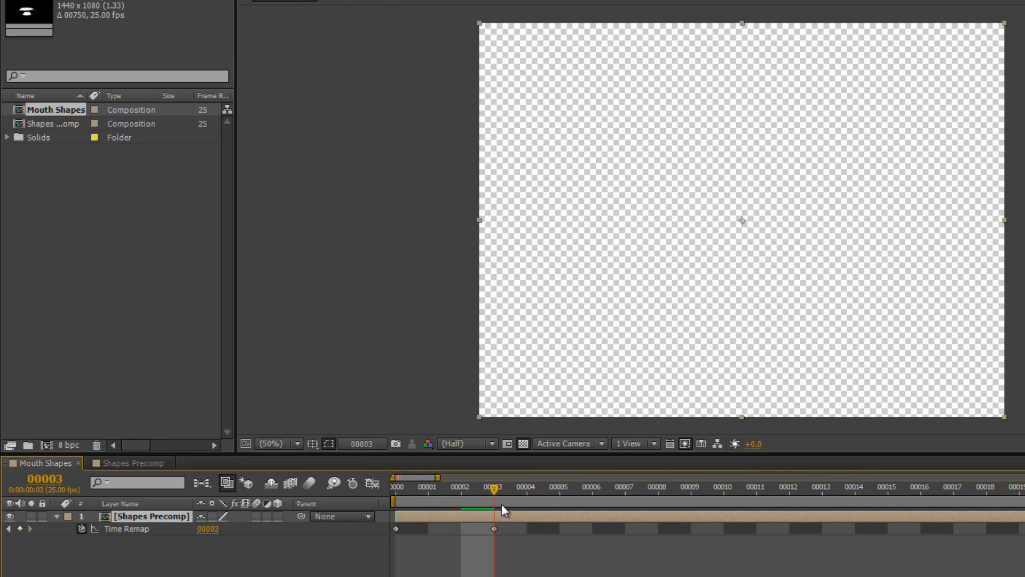
pyautogui.click(395, 487)
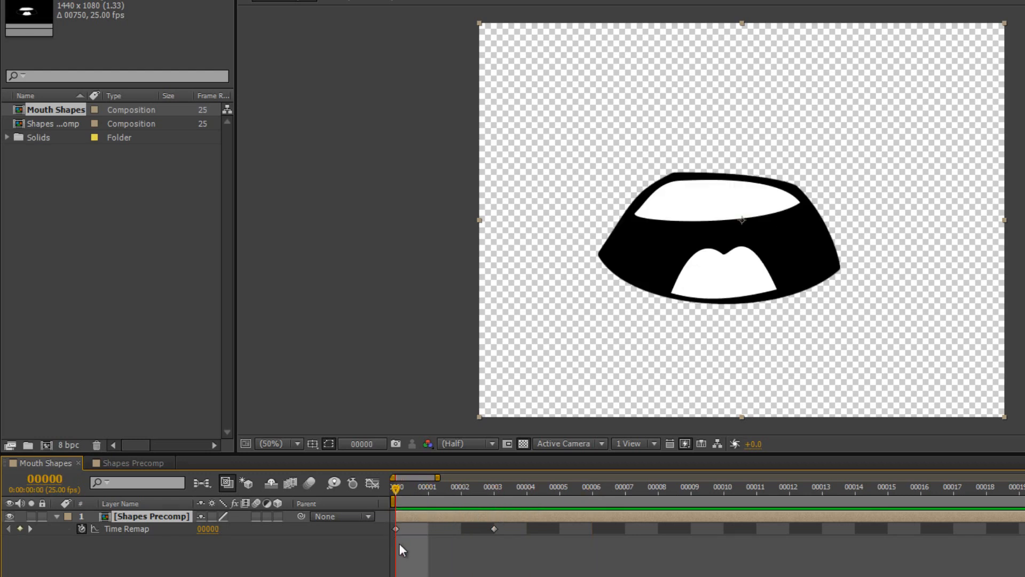
pyautogui.moveTo(308, 564)
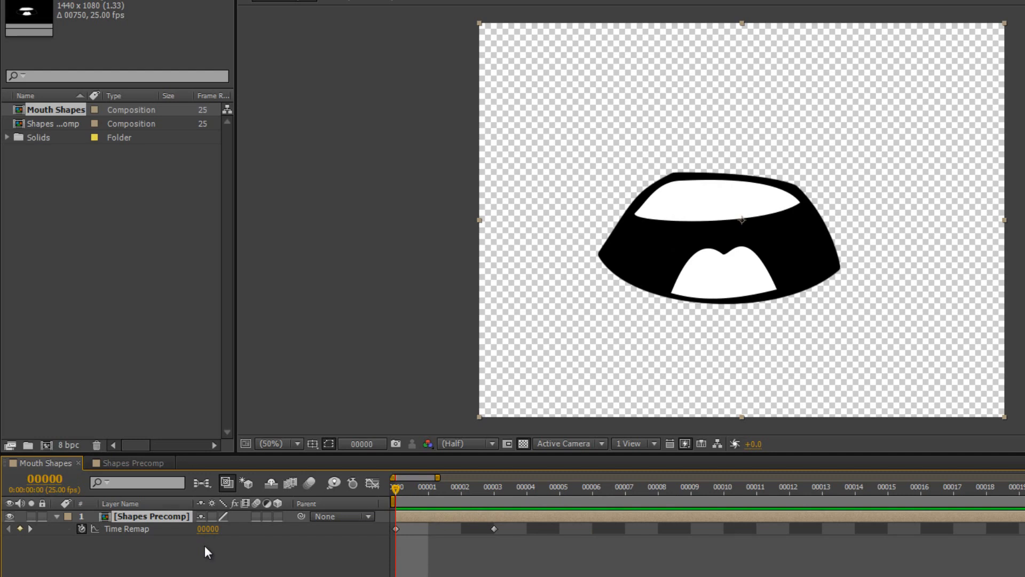
pyautogui.moveTo(536, 574)
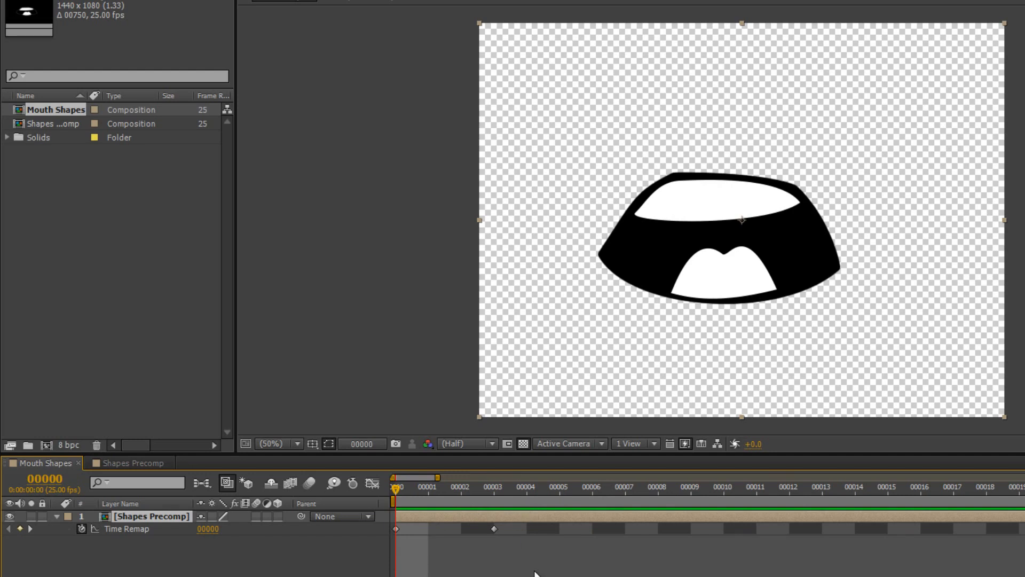
pyautogui.moveTo(511, 564)
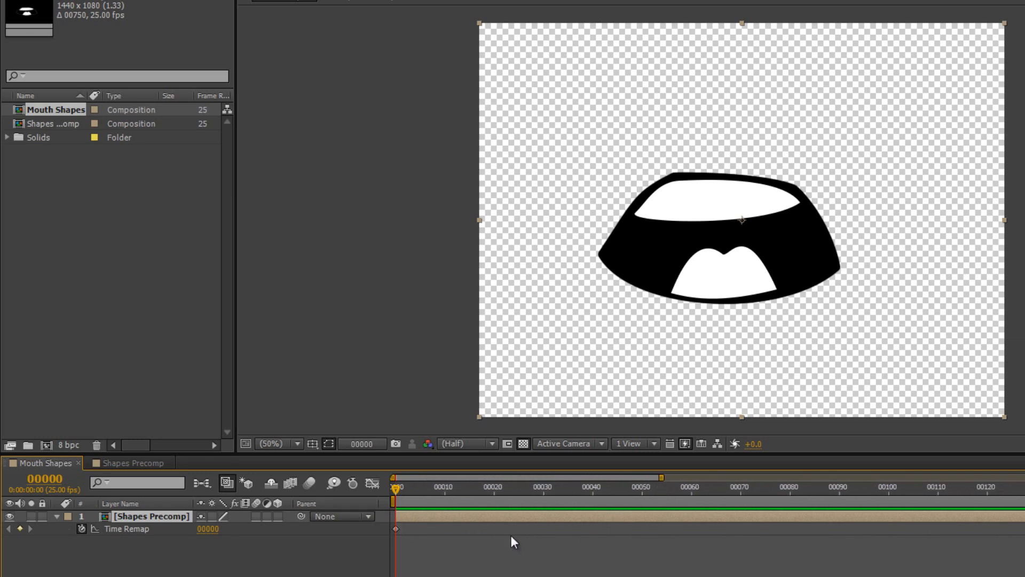
# Move the current time to frame 25 and bring up the first Time Remap keyframe's options
pyautogui.click(516, 487)
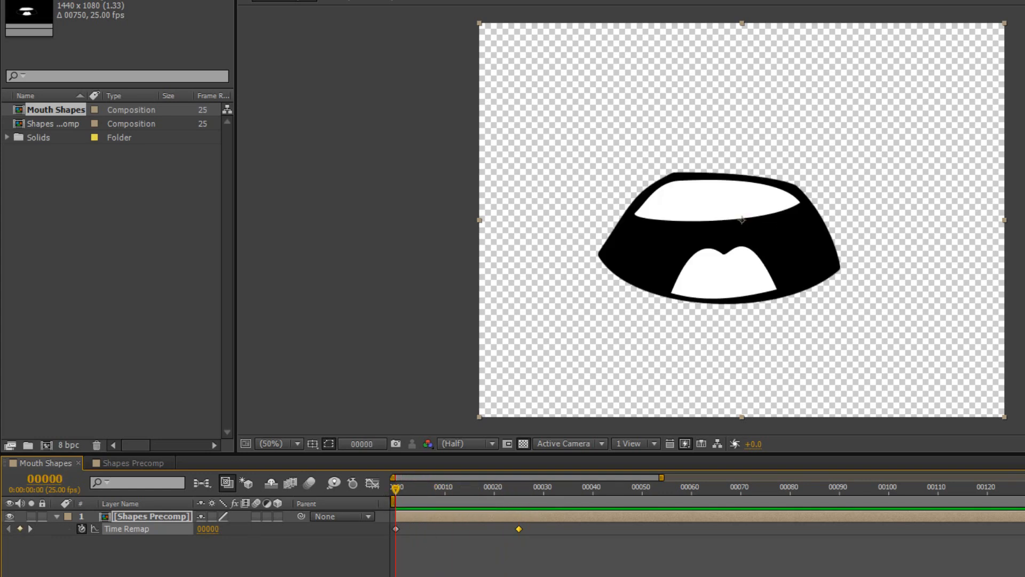
pyautogui.click(517, 487)
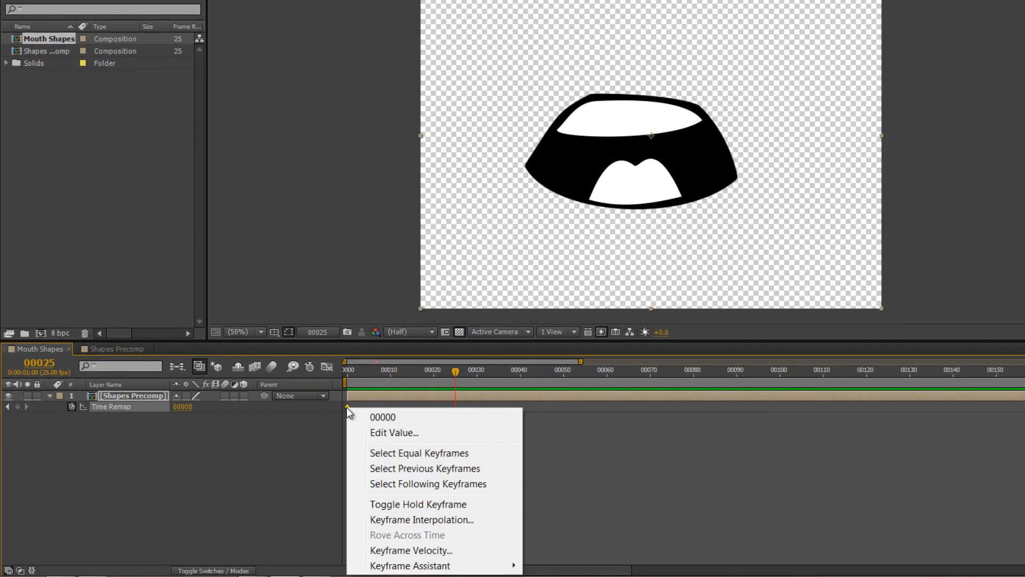
pyautogui.moveTo(400, 513)
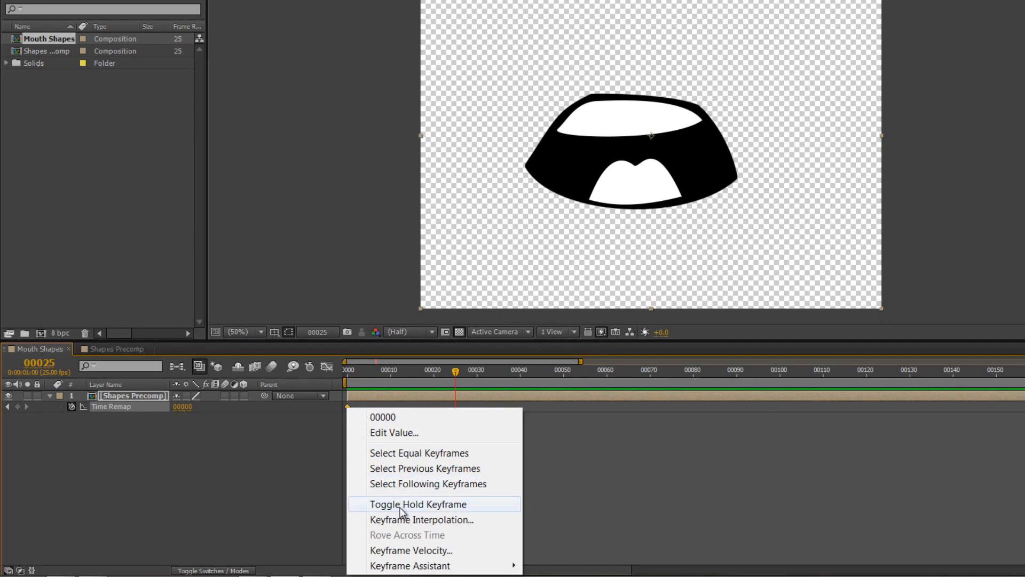
# Make the first Time Remap keyframe a hold keyframe and add a second one further along
pyautogui.click(418, 503)
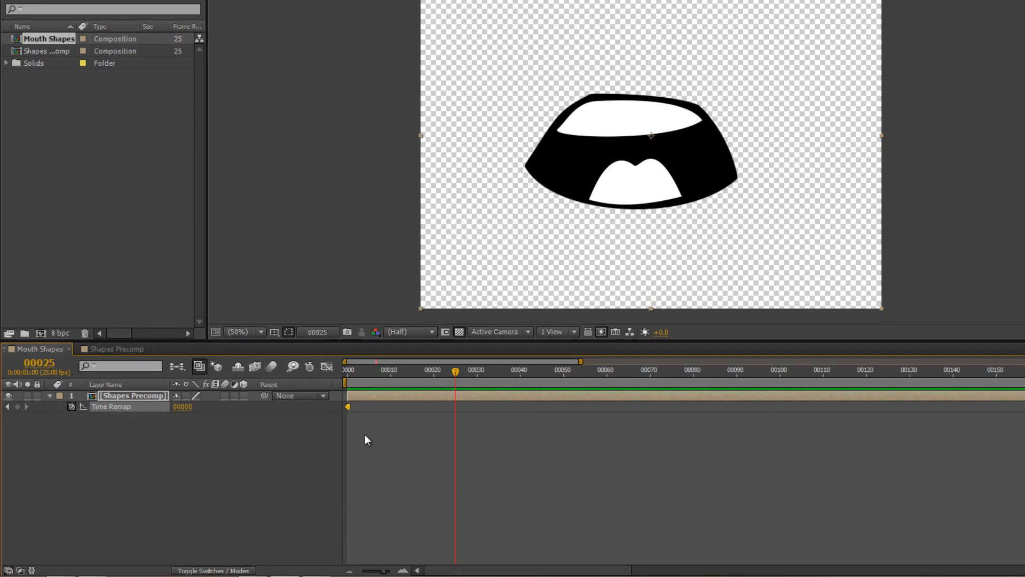
pyautogui.click(484, 361)
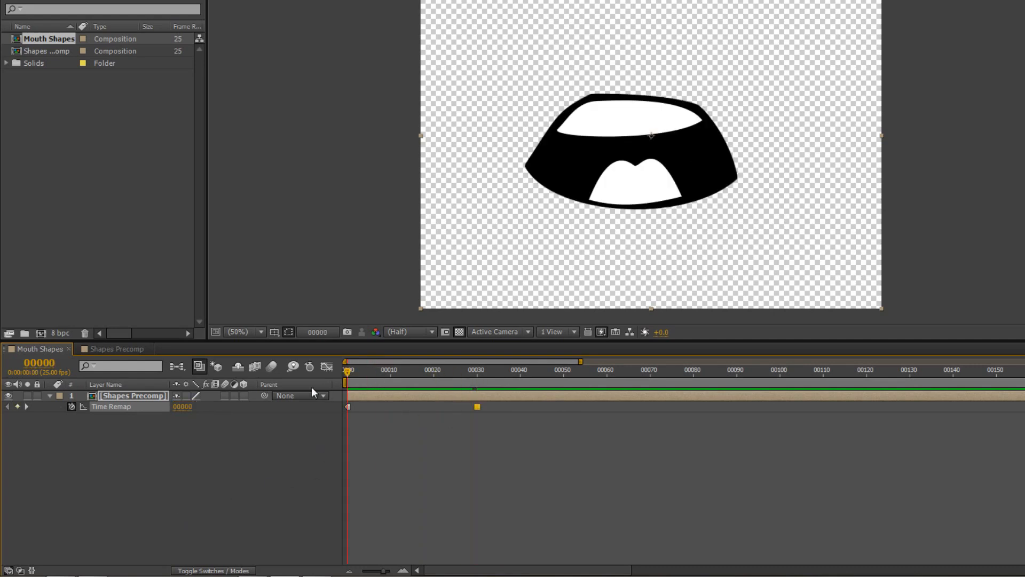
# Add a third Time Remap hold keyframe near frame 50 and review the keyframes
pyautogui.click(360, 368)
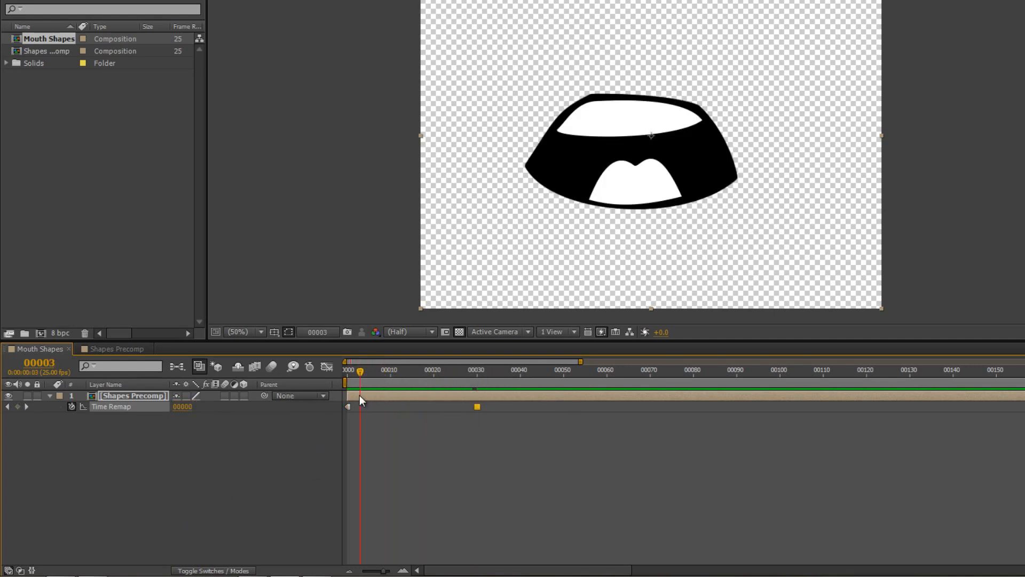
pyautogui.click(551, 360)
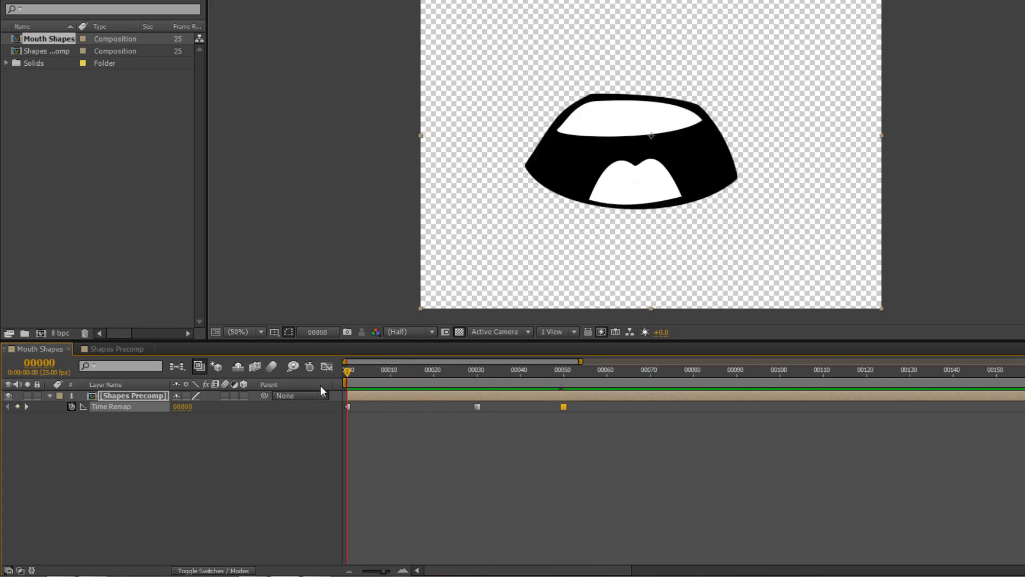
pyautogui.click(499, 361)
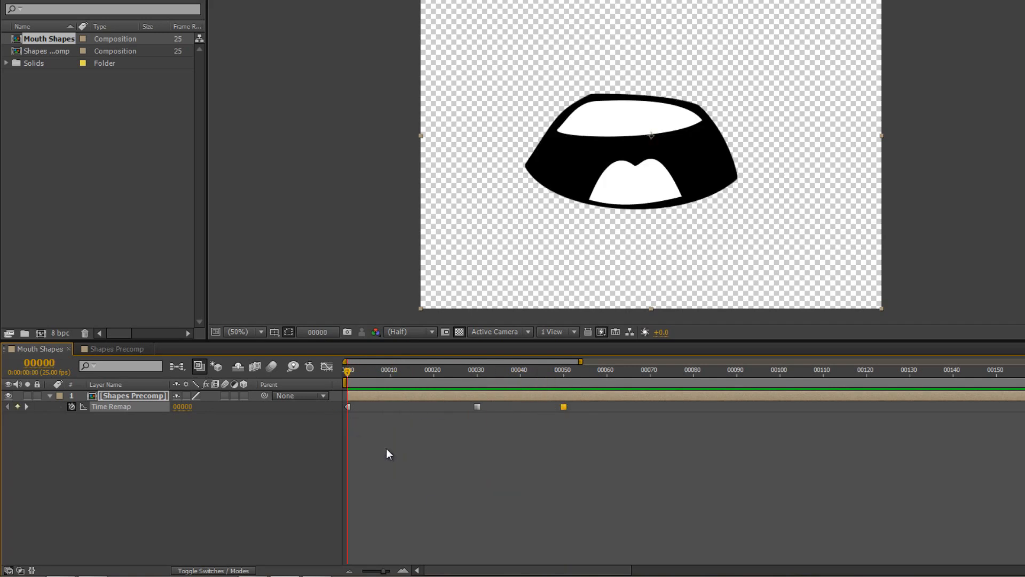
pyautogui.moveTo(581, 403)
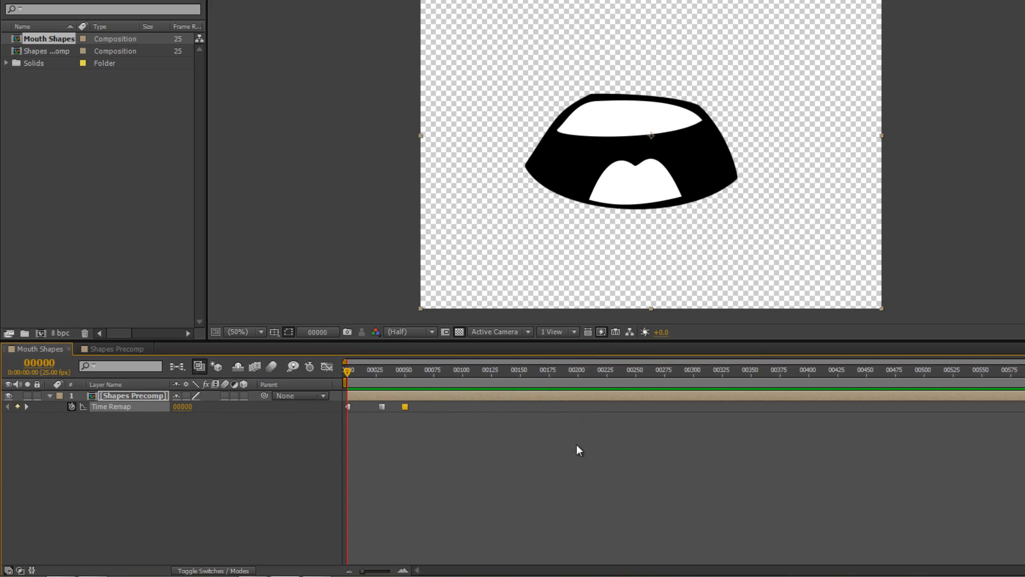
pyautogui.moveTo(554, 467)
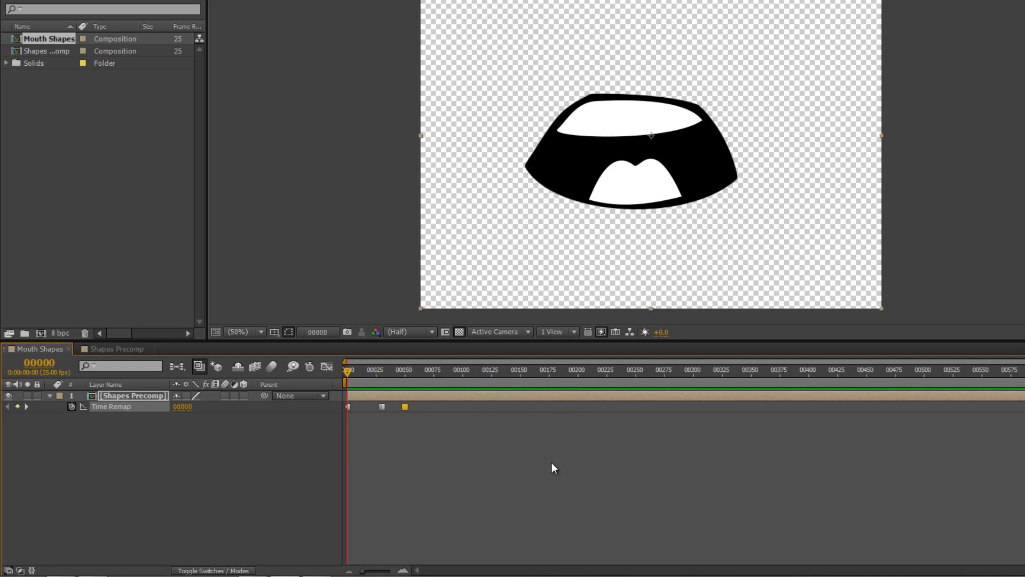
pyautogui.moveTo(543, 462)
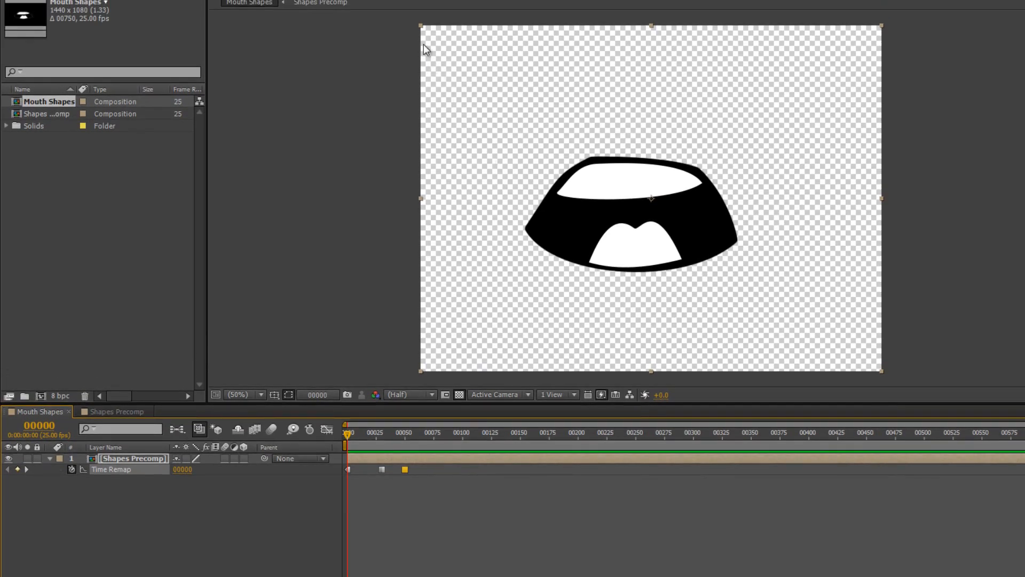
pyautogui.moveTo(805, 58)
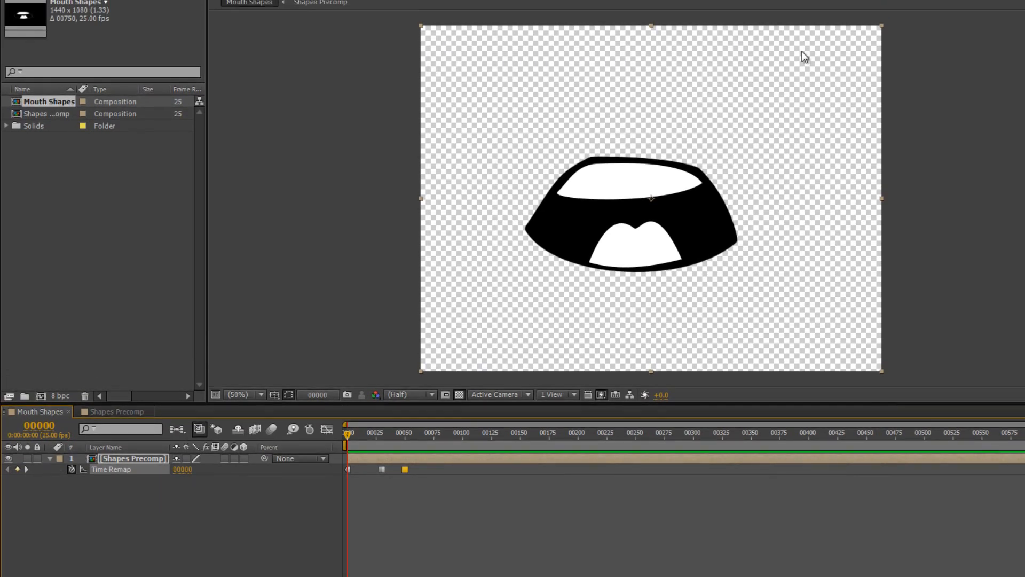
pyautogui.moveTo(574, 62)
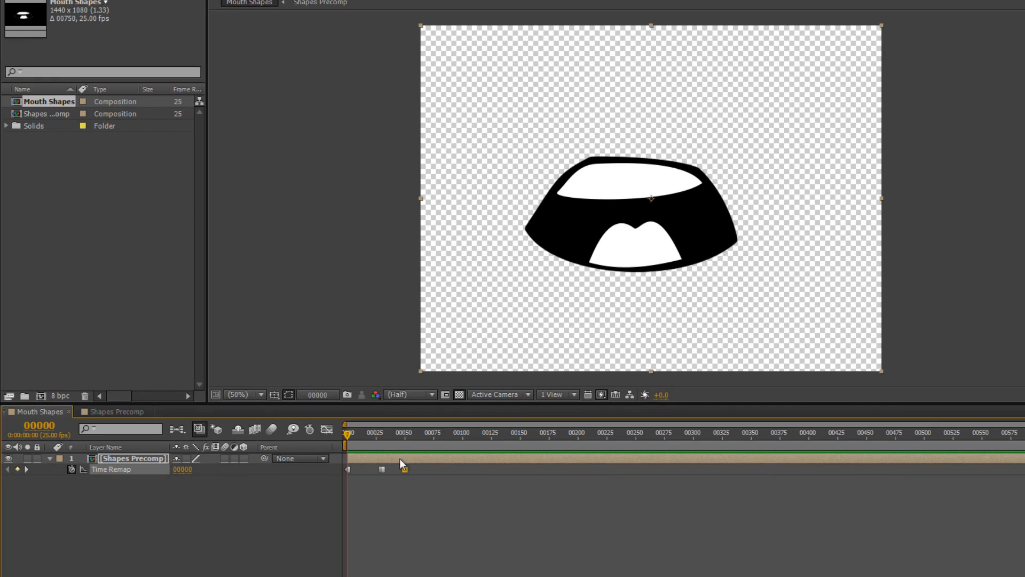
# Delete the later Time Remap keyframes, leaving only the frame-0 hold keyframe
pyautogui.click(403, 465)
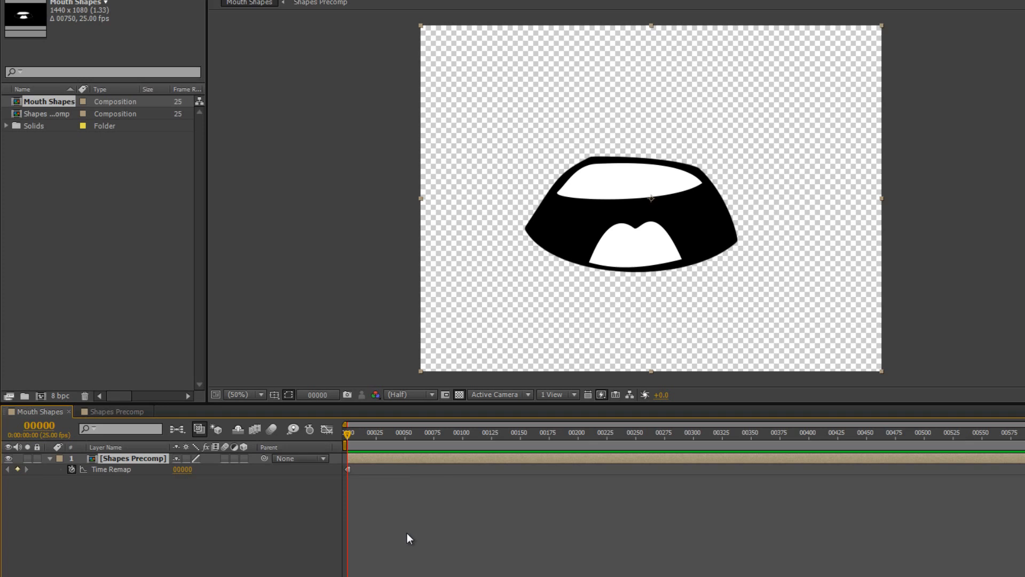
pyautogui.moveTo(573, 569)
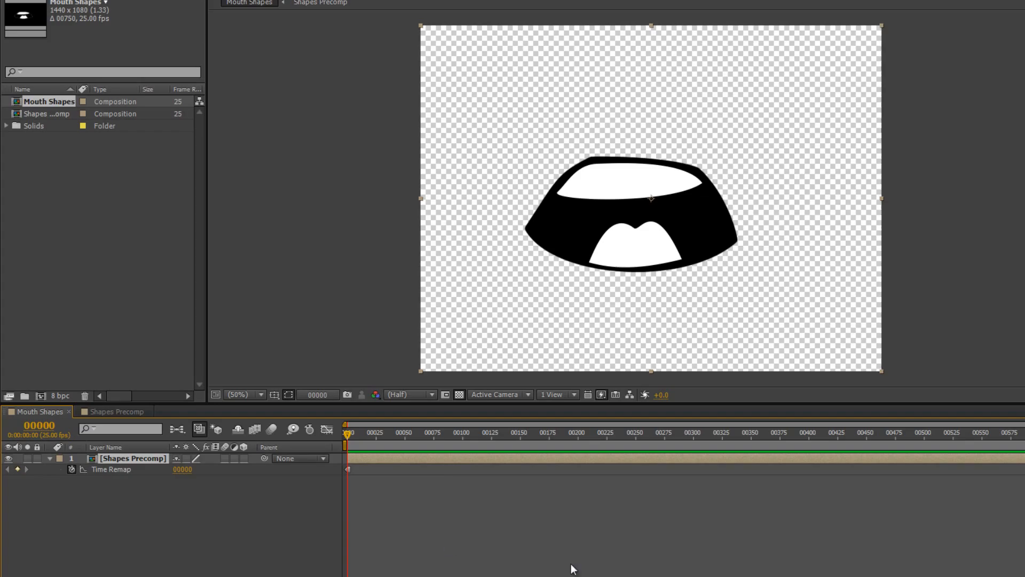